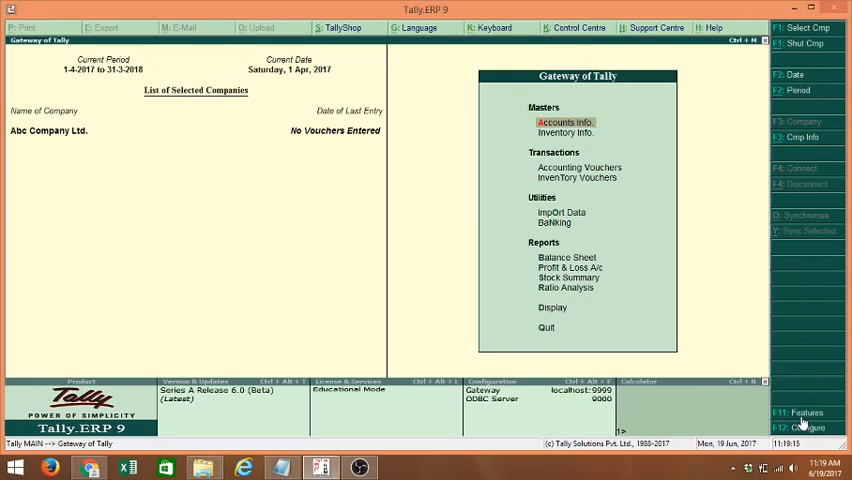
Open the Statutory & Taxation screen from the F11 company features.
{"action": "left_click", "coordinate": [805, 412]}
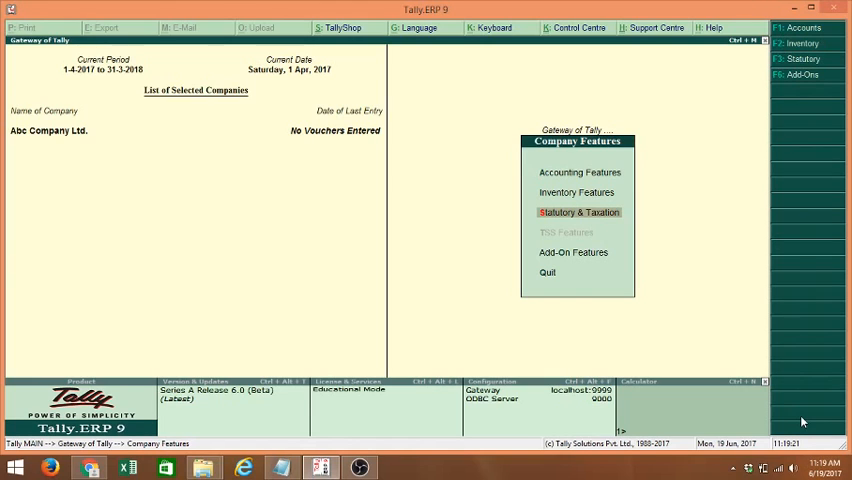
{"action": "left_click", "coordinate": [578, 212]}
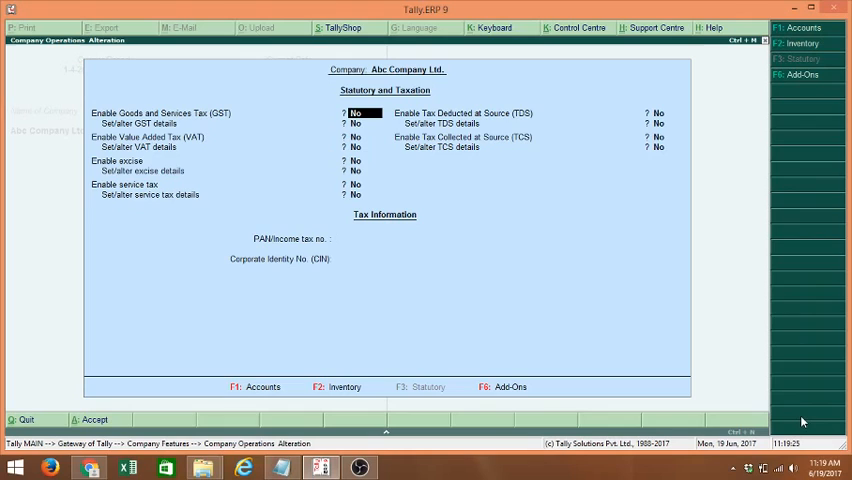
{"action": "mouse_move", "coordinate": [277, 225]}
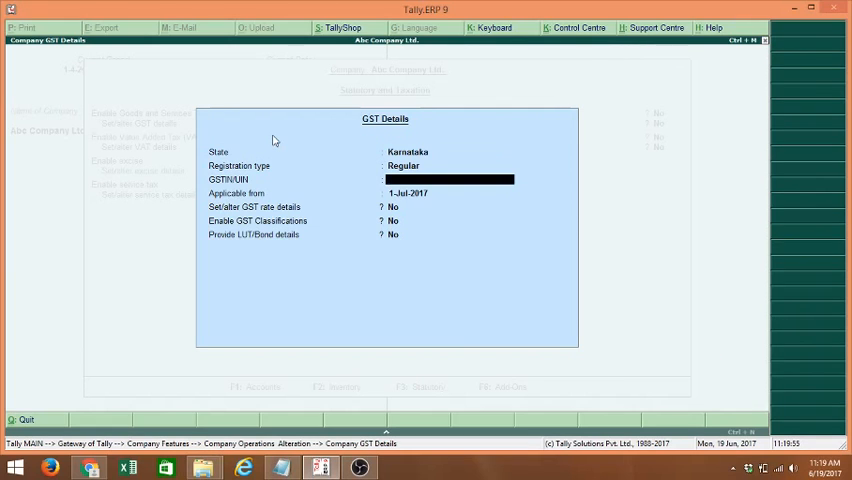
Enter the company GSTIN 29AAAAA1234A1Z5.
{"action": "type", "text": "29AAAAA1234A1Z5"}
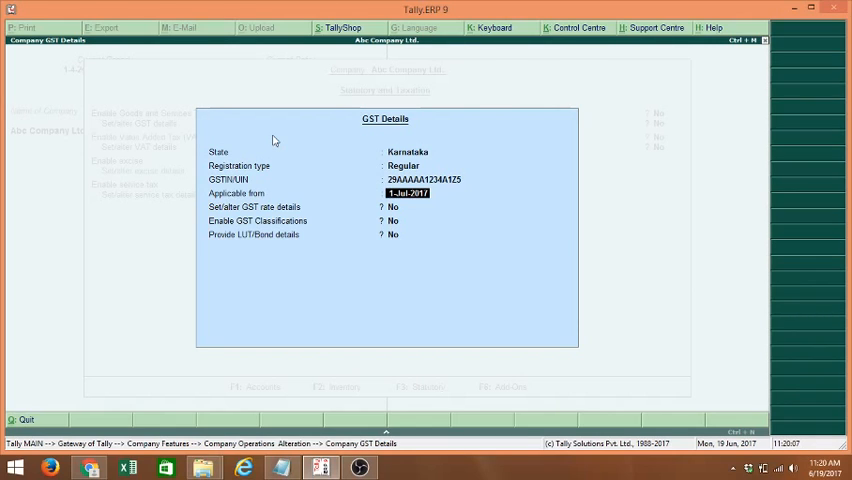
{"action": "mouse_move", "coordinate": [415, 232]}
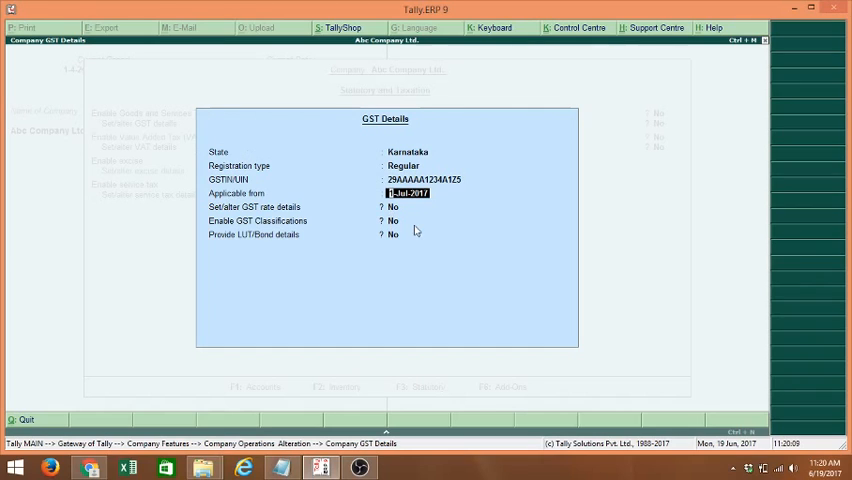
{"action": "mouse_move", "coordinate": [468, 218]}
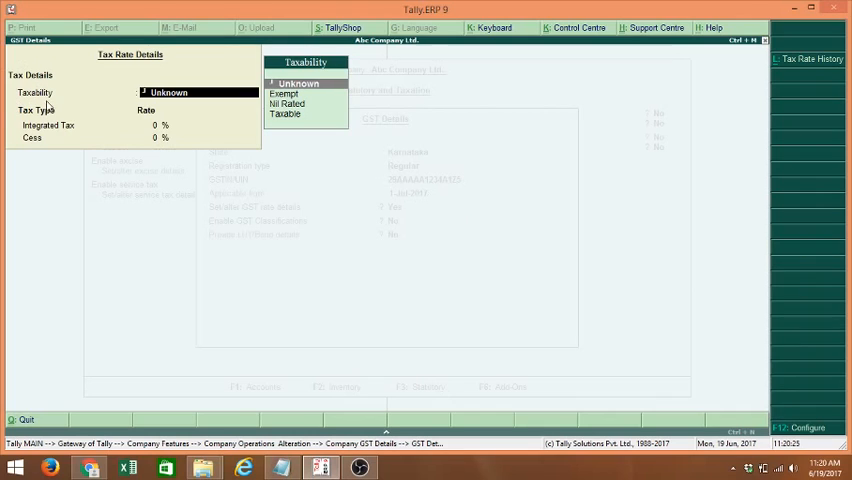
{"action": "mouse_move", "coordinate": [207, 96]}
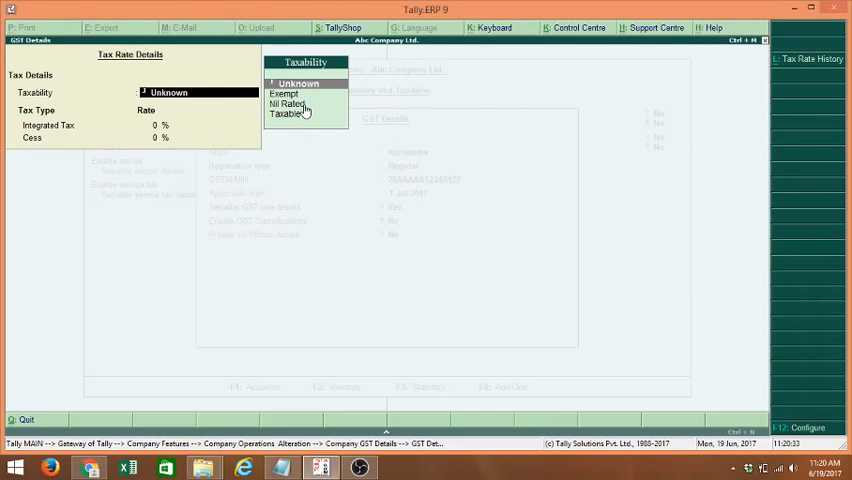
{"action": "mouse_move", "coordinate": [303, 104]}
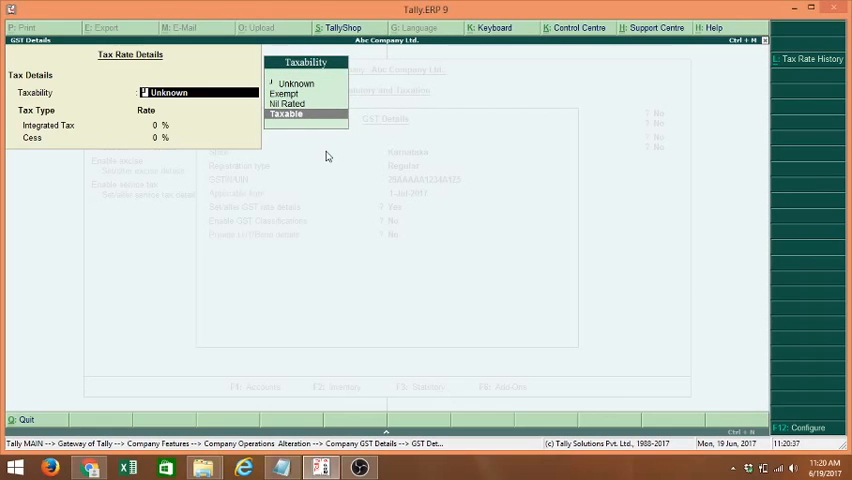
Choose Taxable from the Taxability list in Tax Rate Details.
{"action": "left_click", "coordinate": [285, 114]}
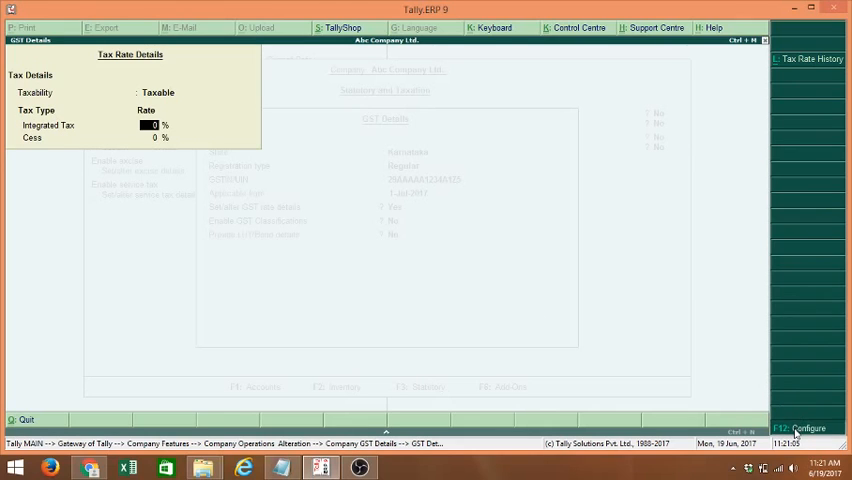
Enable HSN/SAC fields and enter description Bag with HSN code 13254.
{"action": "left_click", "coordinate": [806, 428]}
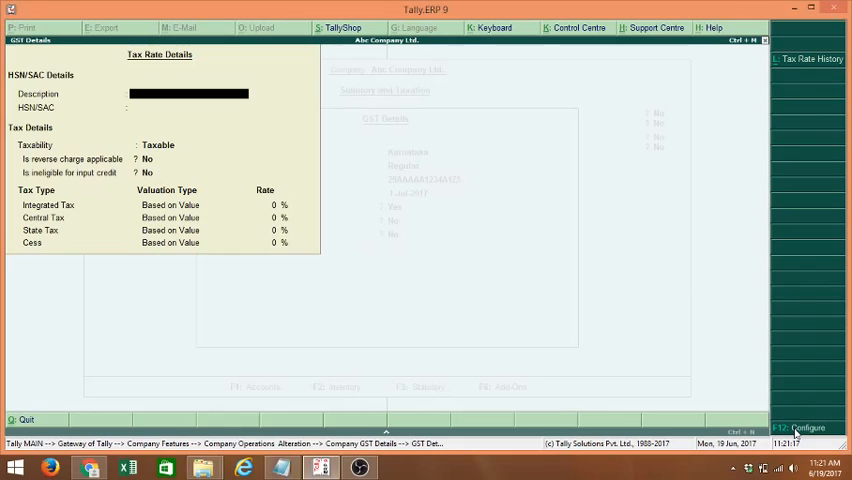
{"action": "mouse_move", "coordinate": [355, 130]}
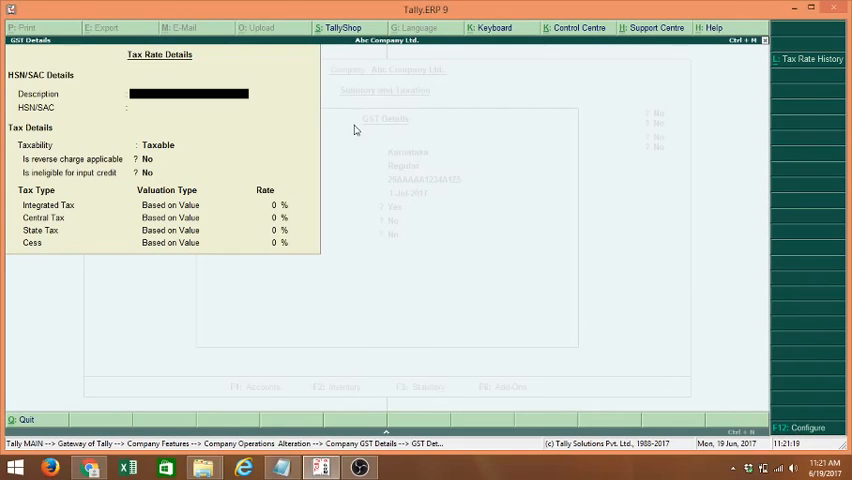
{"action": "mouse_move", "coordinate": [196, 213]}
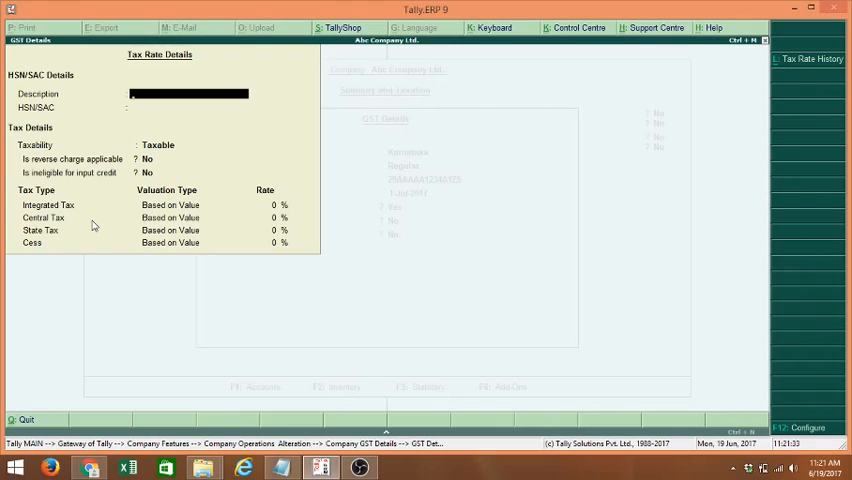
{"action": "type", "text": "Bag"}
{"action": "left_click", "coordinate": [189, 107]}
{"action": "type", "text": "13254"}
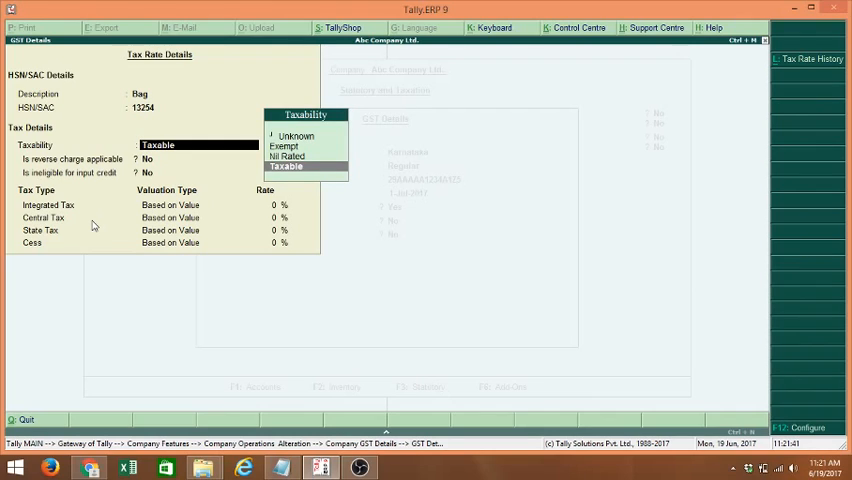
Keep Taxable and enter 18% integrated tax, filling central and state tax at 9%.
{"action": "left_click", "coordinate": [285, 166]}
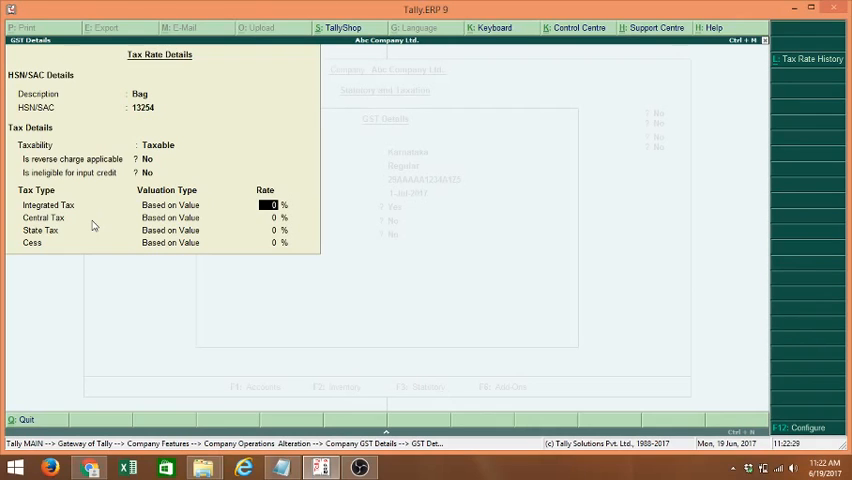
{"action": "type", "text": "18"}
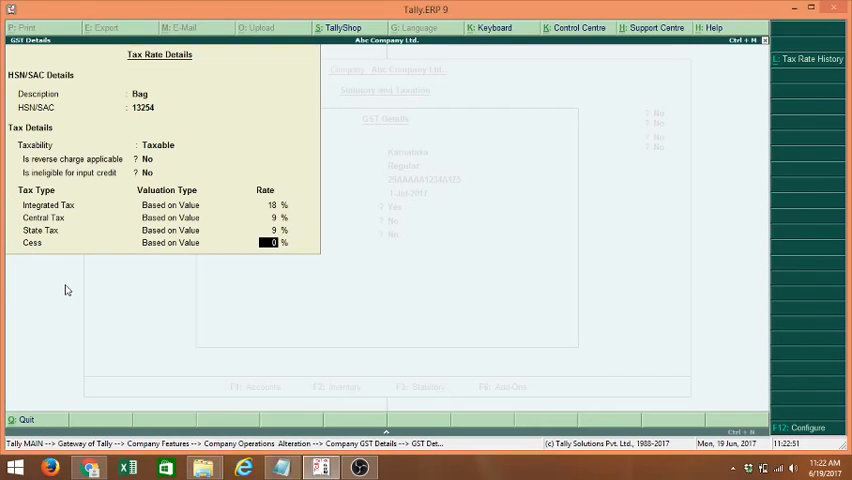
{"action": "mouse_move", "coordinate": [203, 237]}
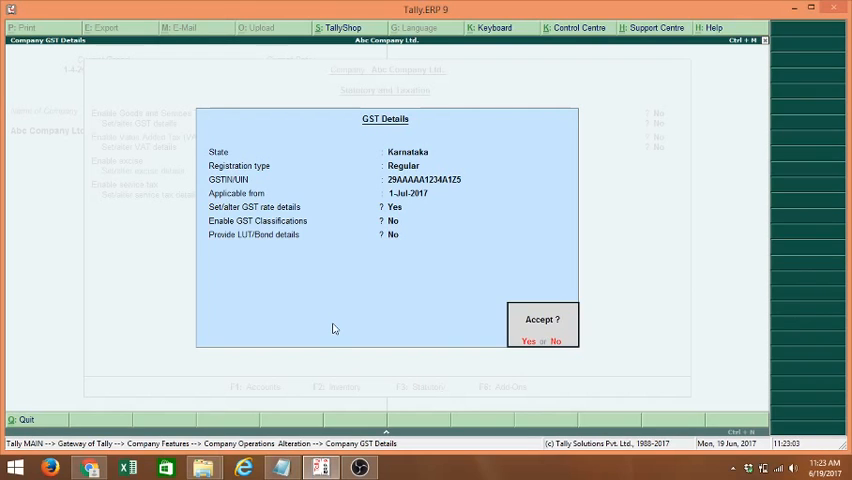
Answer Yes to accept the company's GST details.
{"action": "left_click", "coordinate": [528, 341]}
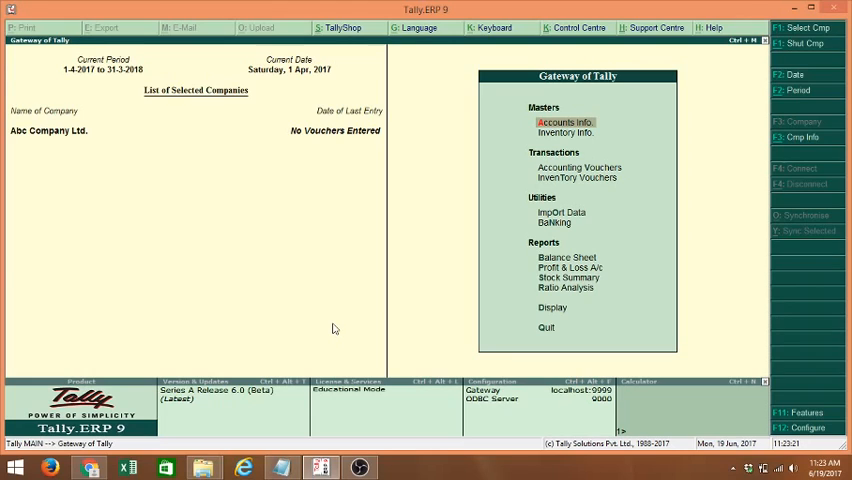
{"action": "mouse_move", "coordinate": [566, 132]}
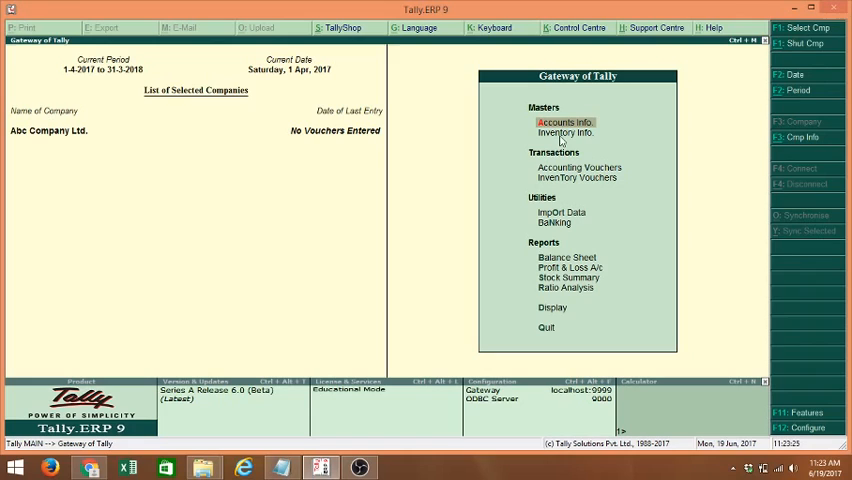
Go to Accounts Info > Ledgers > Create to start a single ledger.
{"action": "left_click", "coordinate": [565, 121]}
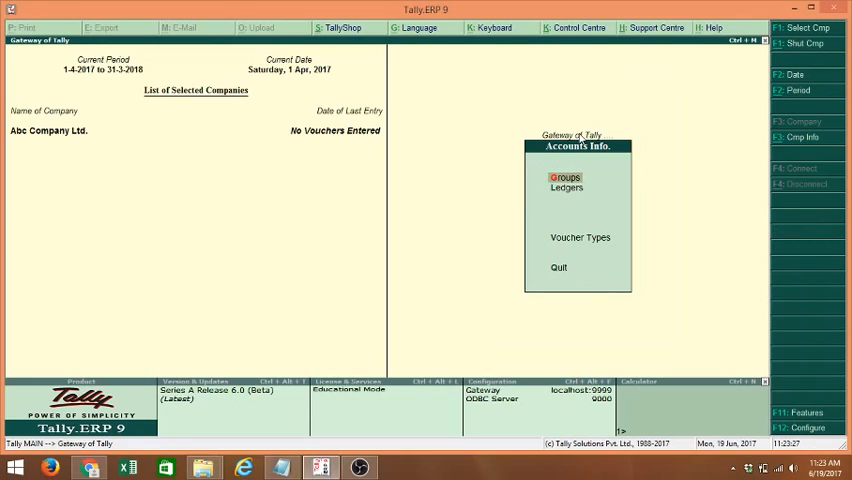
{"action": "left_click", "coordinate": [567, 188]}
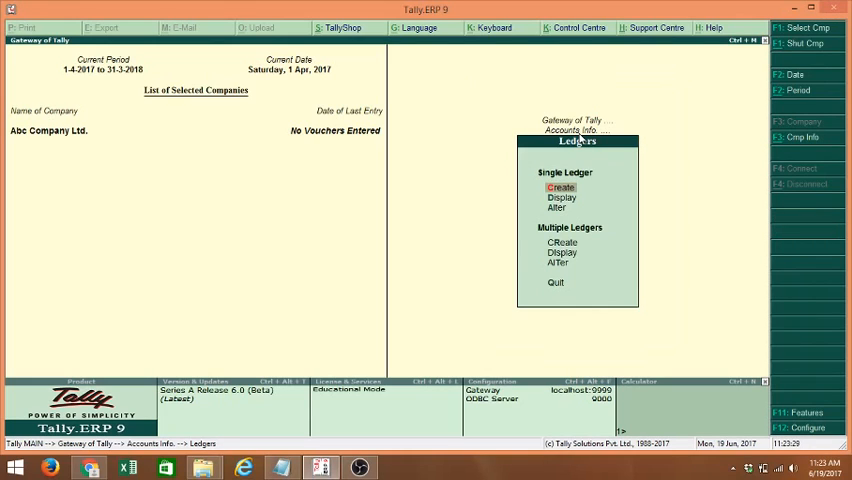
{"action": "left_click", "coordinate": [560, 187]}
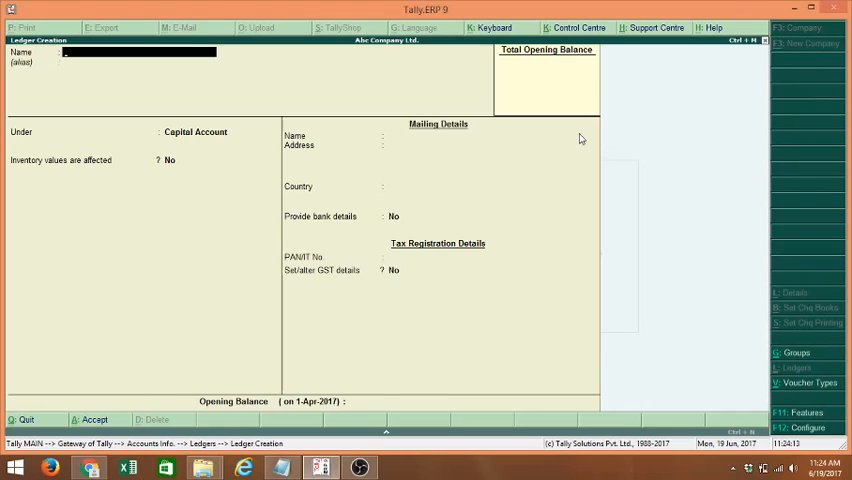
Name the ledger Buyer Karnataka under Sundry Debtors, keeping state Karnataka.
{"action": "type", "text": "Buye"}
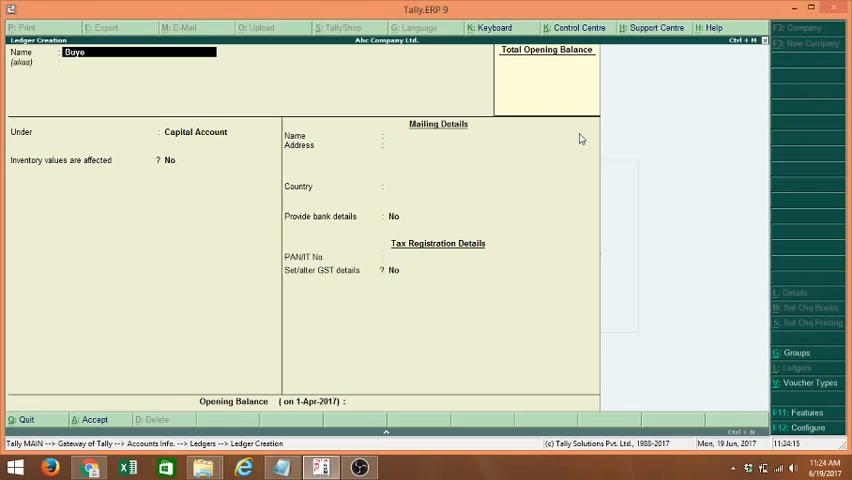
{"action": "type", "text": "r Kar"}
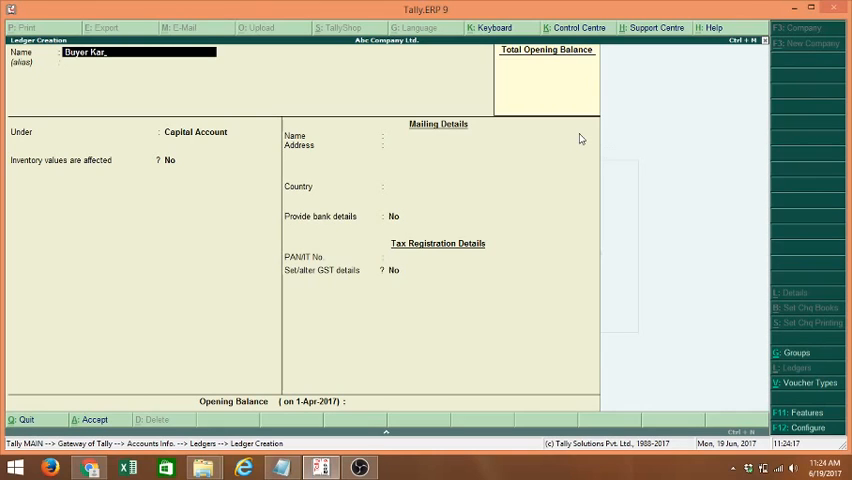
{"action": "type", "text": "natak"}
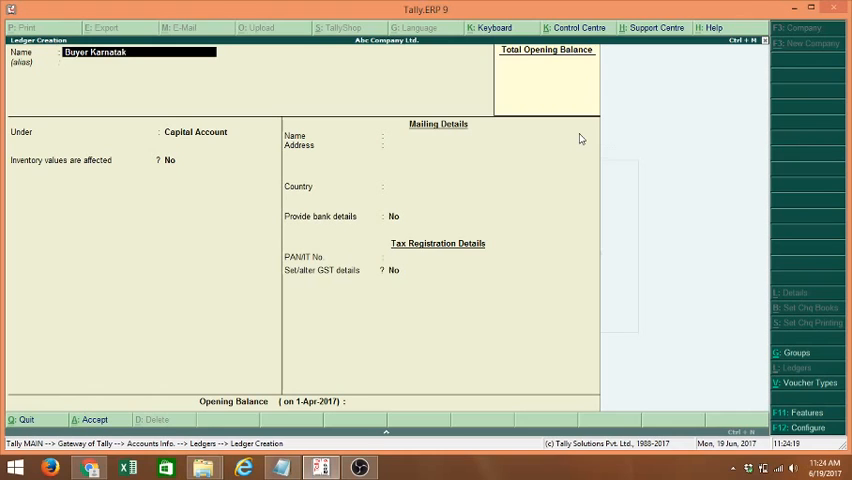
{"action": "left_click", "coordinate": [195, 131]}
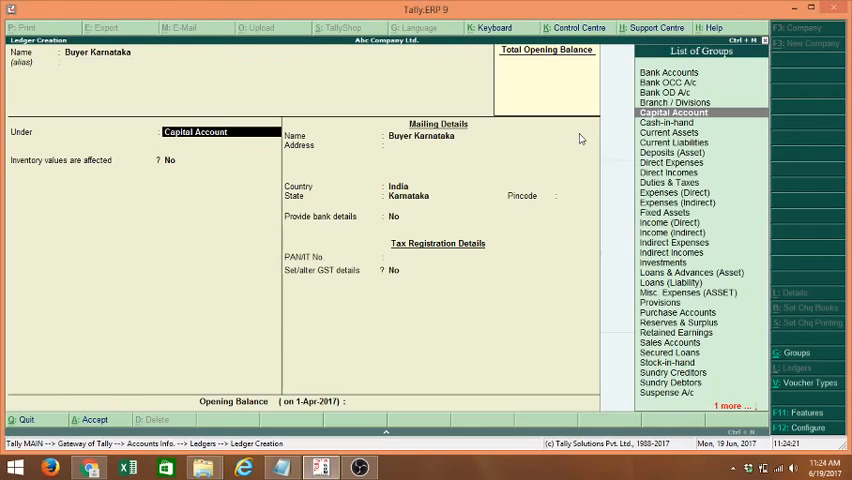
{"action": "type", "text": "Sundry Debtors"}
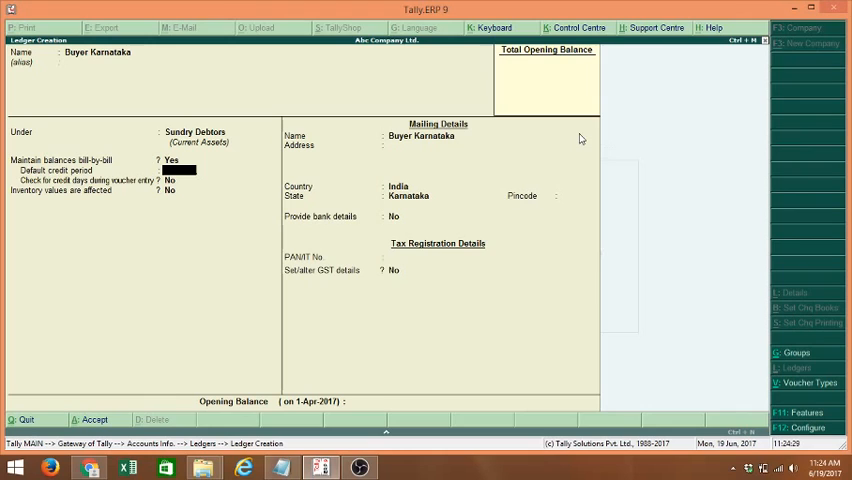
{"action": "left_click", "coordinate": [485, 144]}
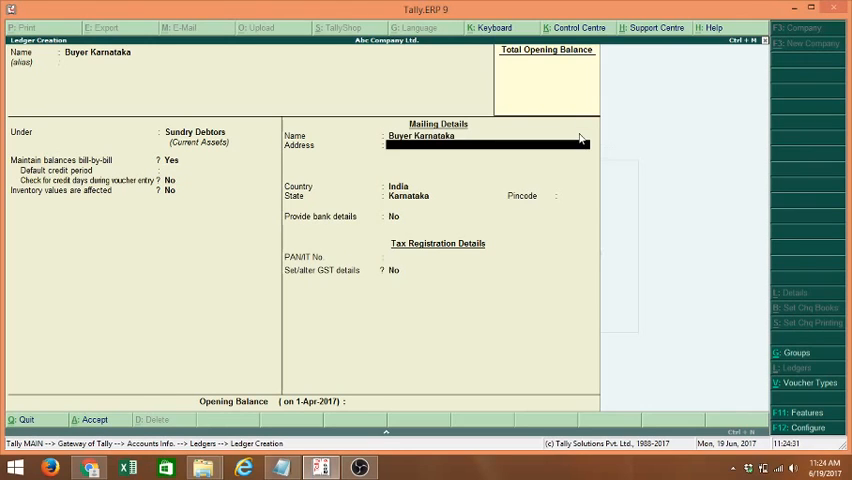
{"action": "left_click", "coordinate": [440, 195]}
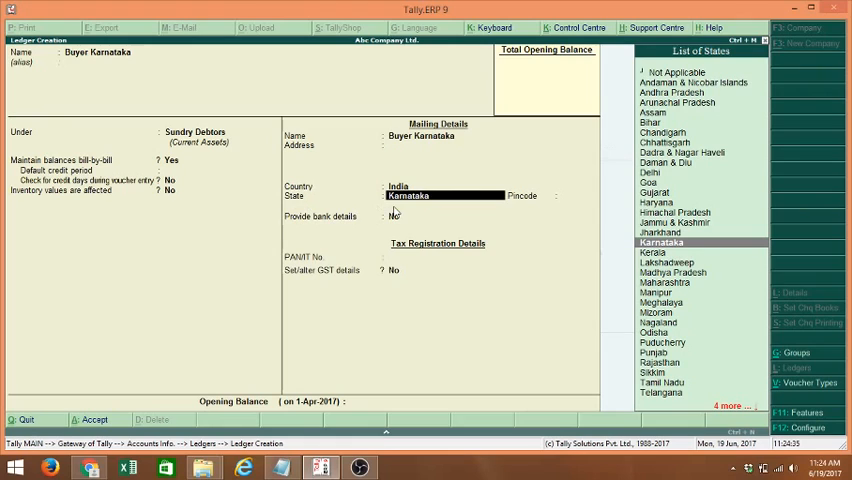
{"action": "left_click", "coordinate": [660, 242]}
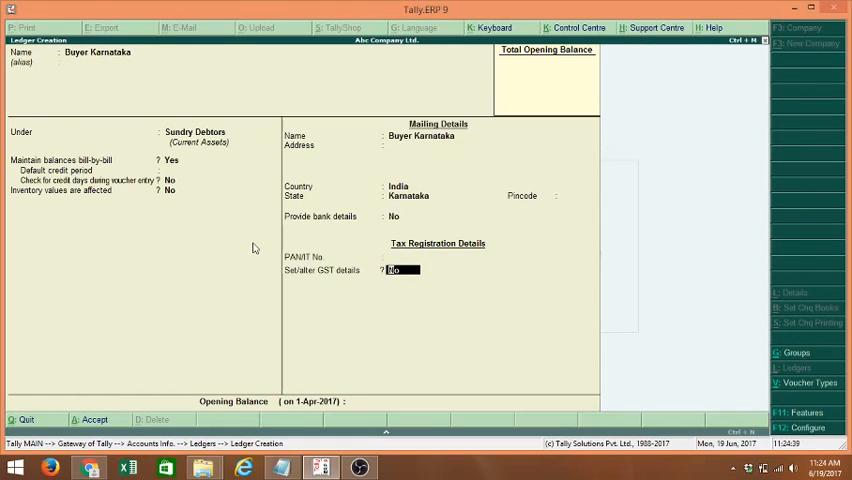
{"action": "mouse_move", "coordinate": [408, 304]}
{"action": "type", "text": "Yes"}
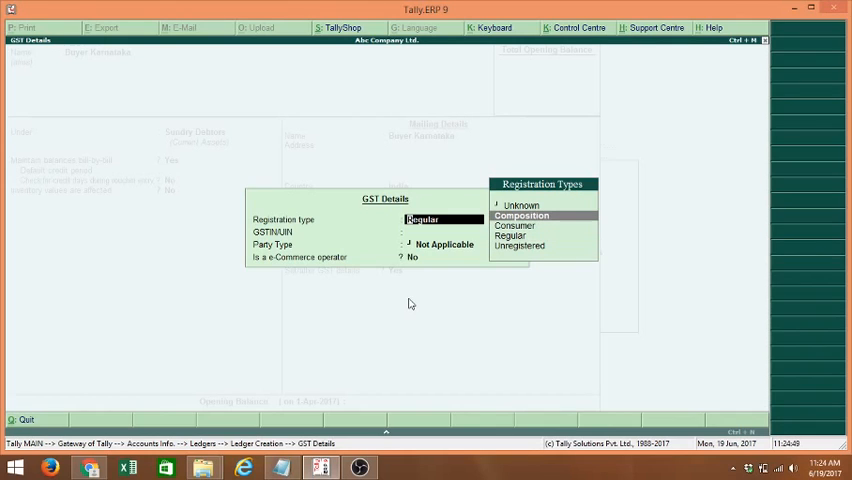
Give Buyer Karnataka Regular registration, its GSTIN, Party Type Not Applicable, and save.
{"action": "left_click", "coordinate": [512, 235]}
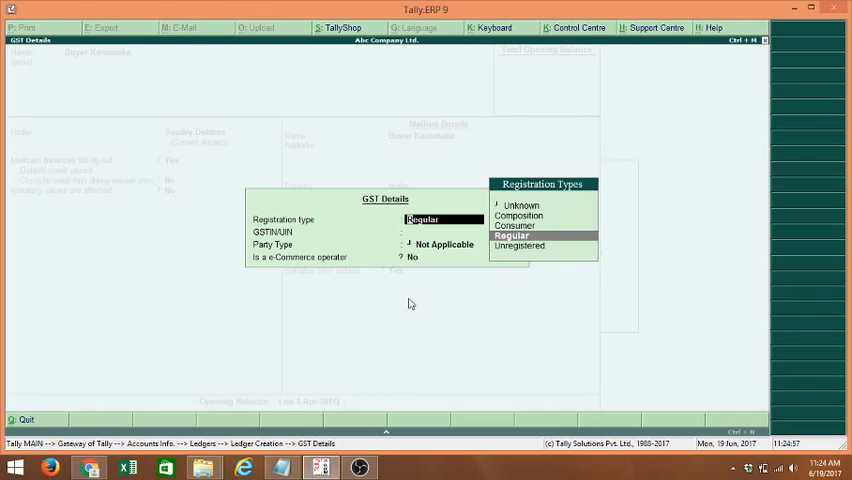
{"action": "left_click", "coordinate": [511, 235]}
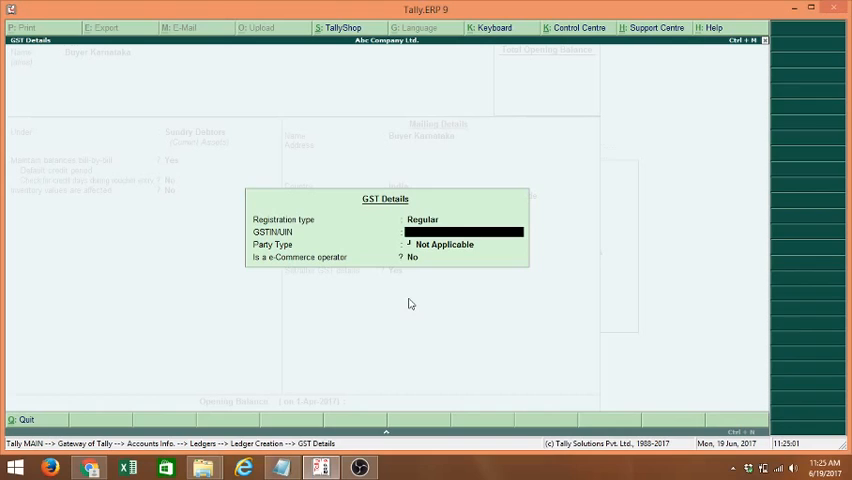
{"action": "type", "text": "2"}
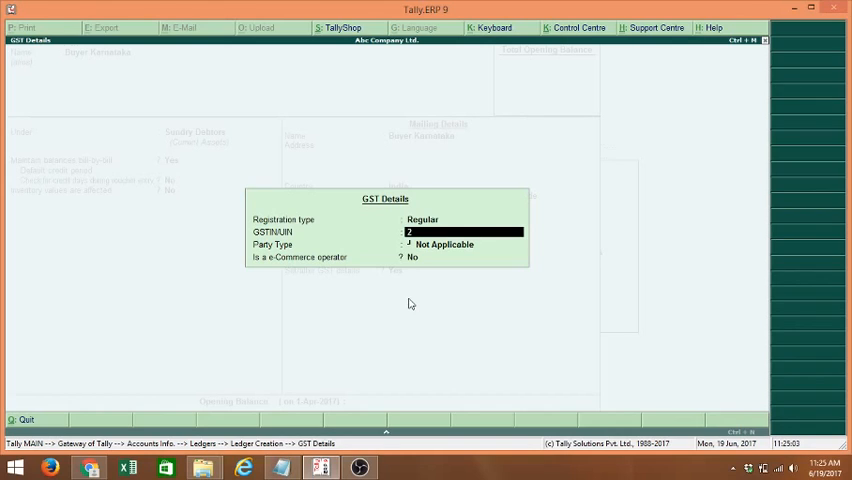
{"action": "type", "text": "9AASD"}
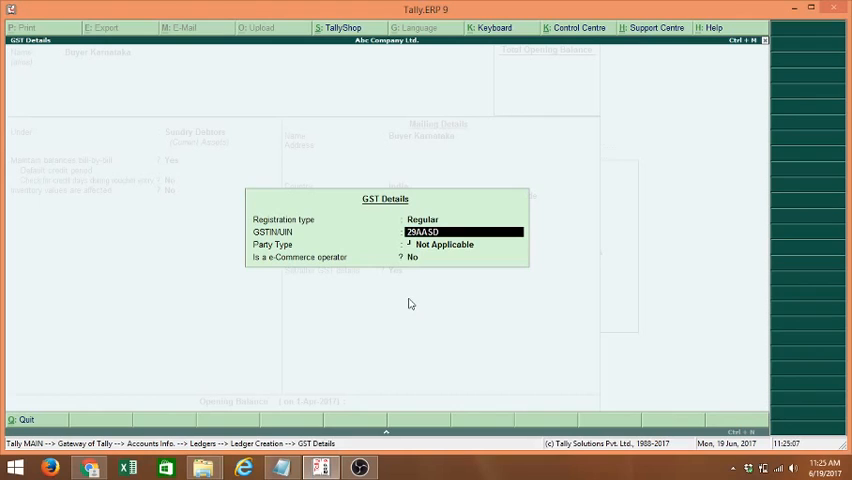
{"action": "type", "text": "F1234"}
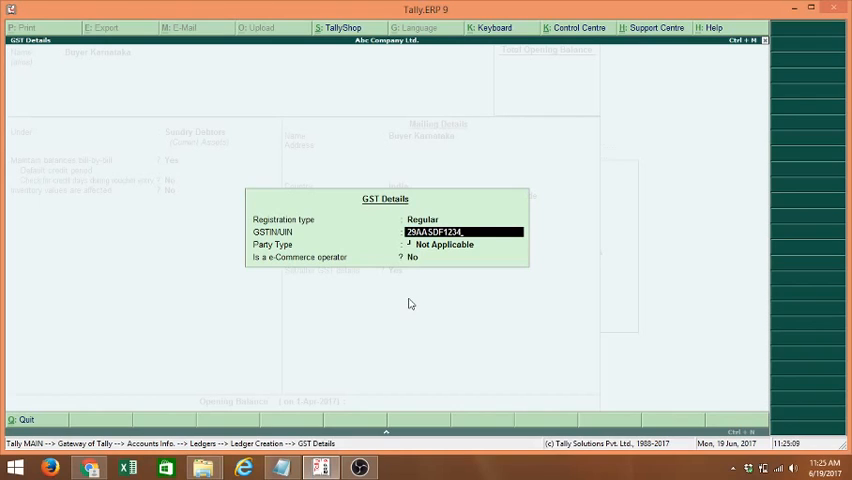
{"action": "type", "text": "A"}
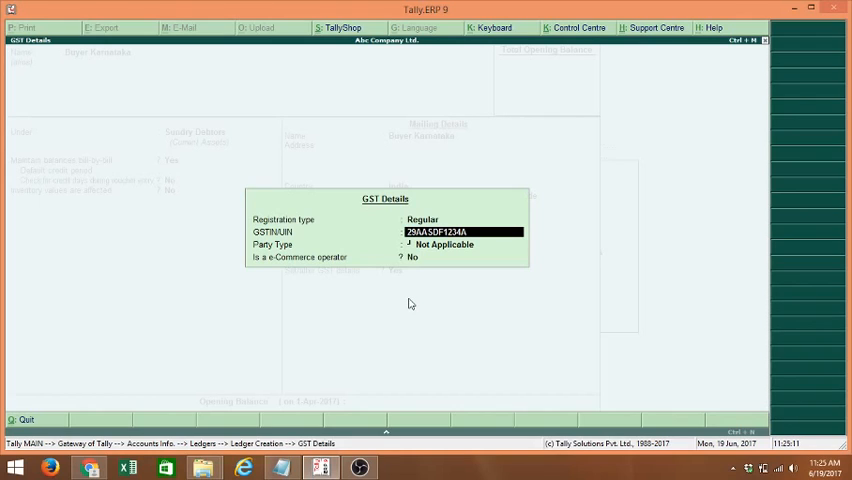
{"action": "type", "text": "1U5"}
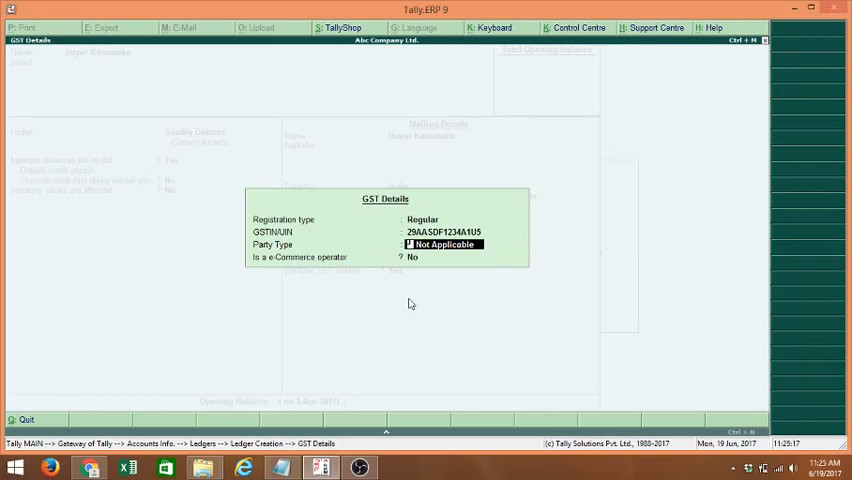
{"action": "left_click", "coordinate": [443, 244]}
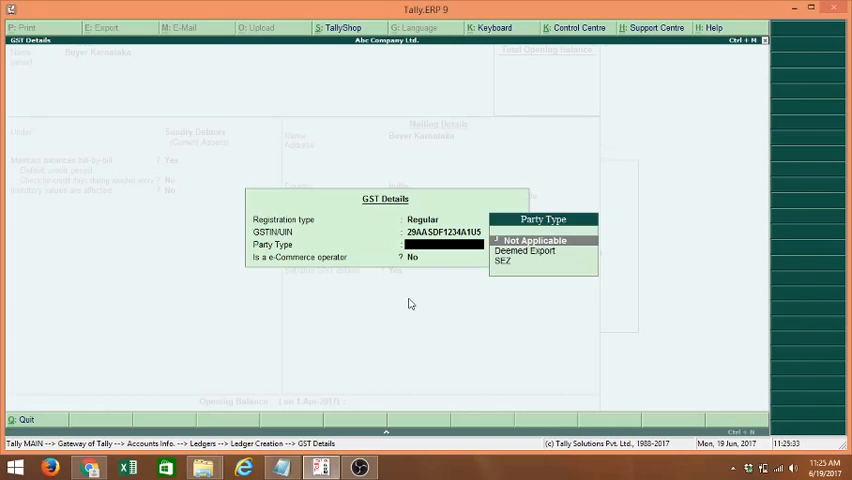
{"action": "left_click", "coordinate": [535, 240]}
{"action": "type", "text": "S"}
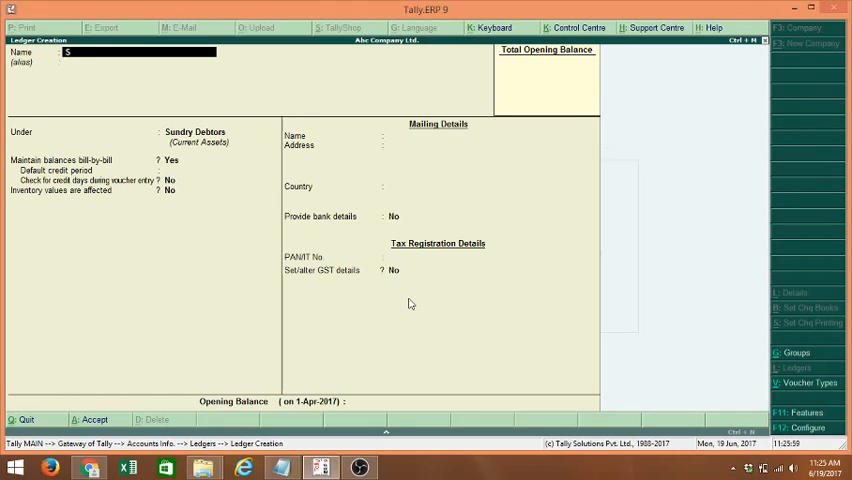
Create Supply of Goods ledger: Sales Accounts, inventory affected, GST applicable, supply type Goods.
{"action": "type", "text": "upply of Goods"}
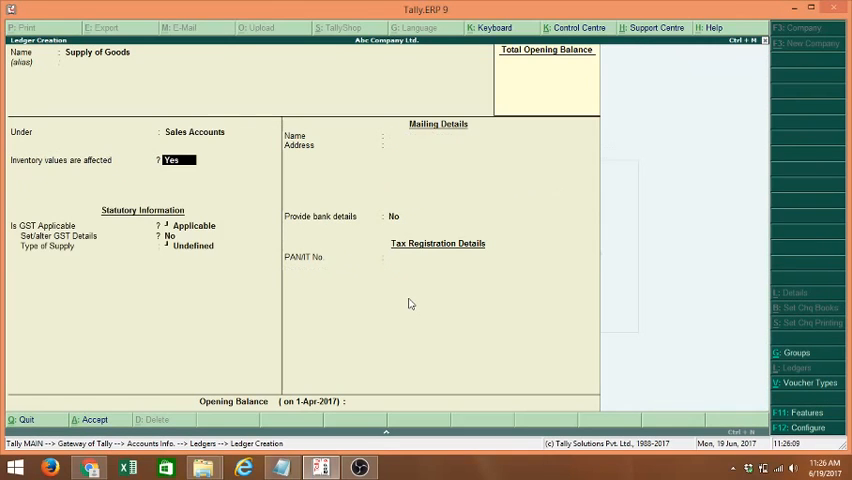
{"action": "left_click", "coordinate": [190, 225]}
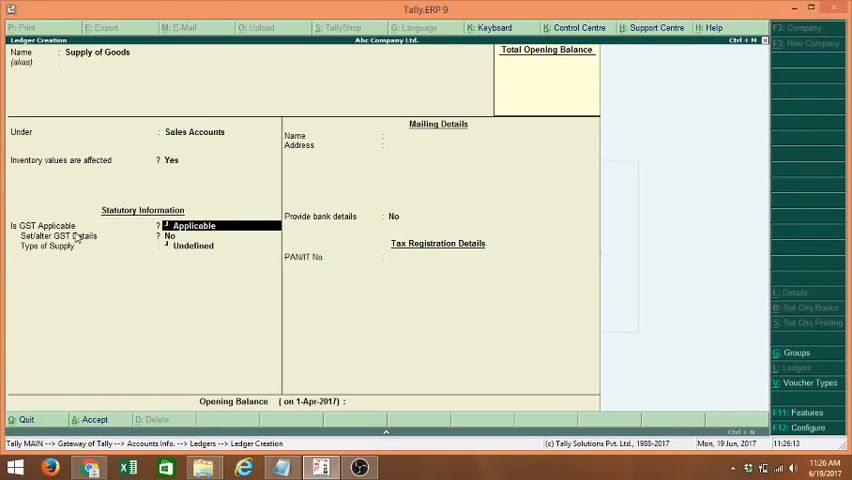
{"action": "mouse_move", "coordinate": [252, 248]}
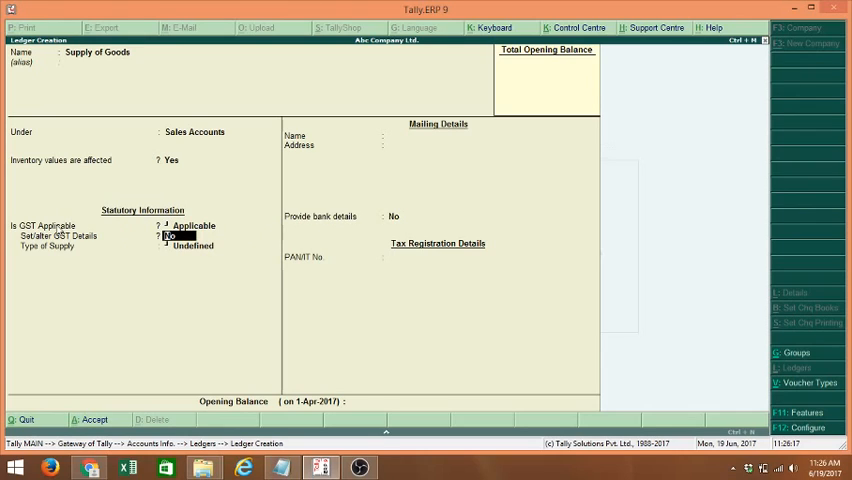
{"action": "mouse_move", "coordinate": [110, 254]}
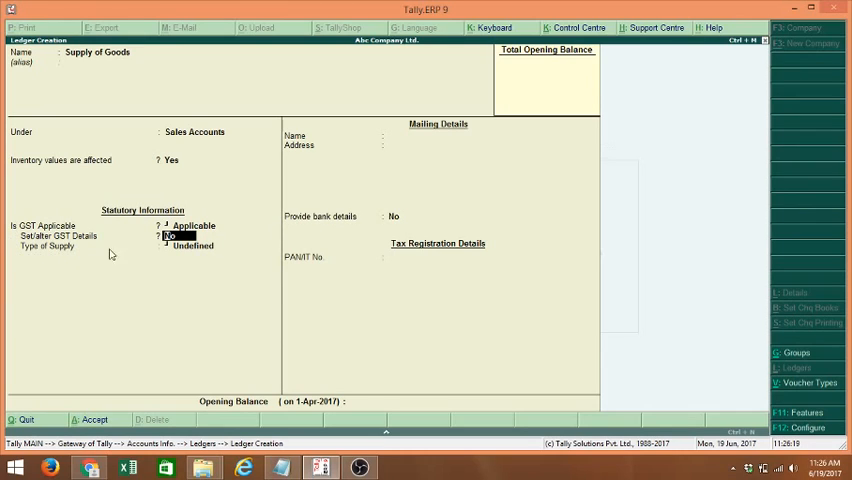
{"action": "left_click", "coordinate": [190, 246]}
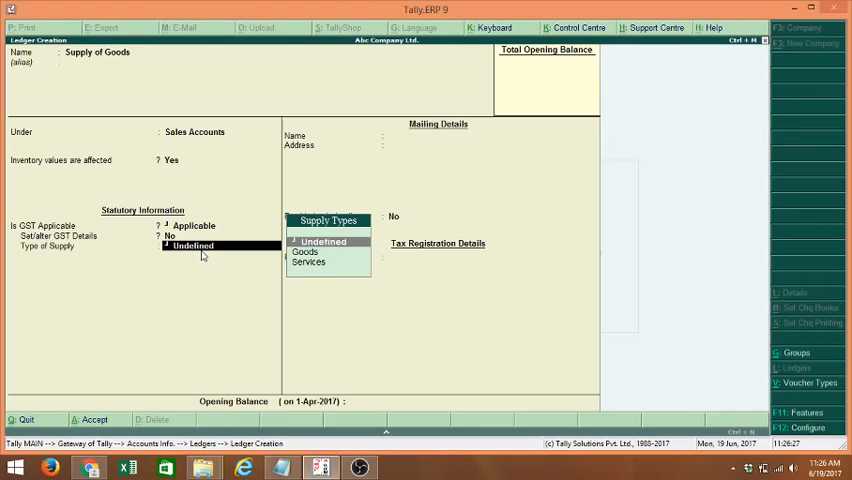
{"action": "mouse_move", "coordinate": [63, 260]}
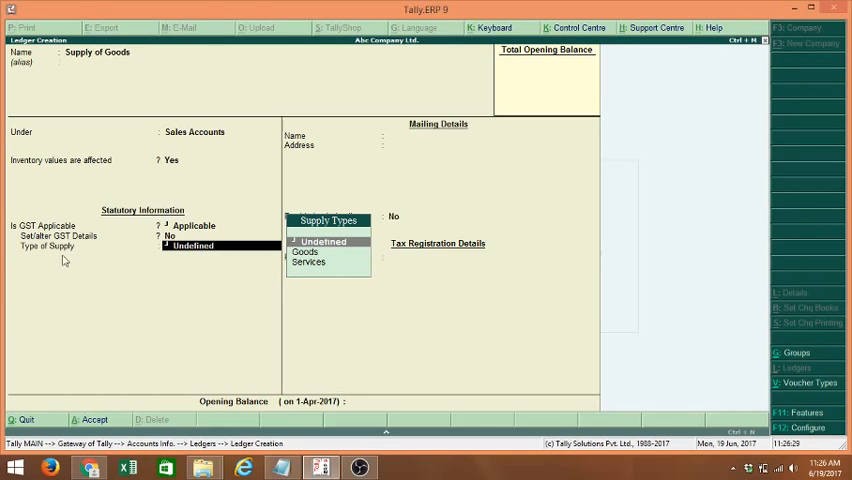
{"action": "mouse_move", "coordinate": [166, 320]}
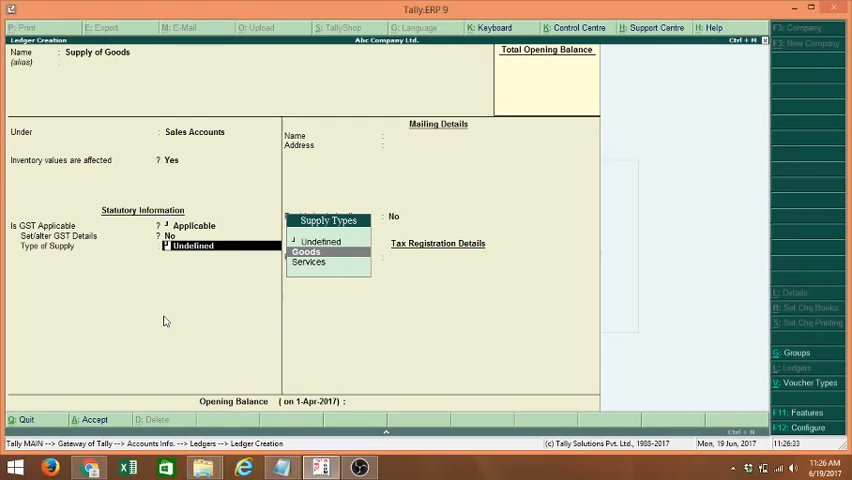
{"action": "left_click", "coordinate": [306, 251]}
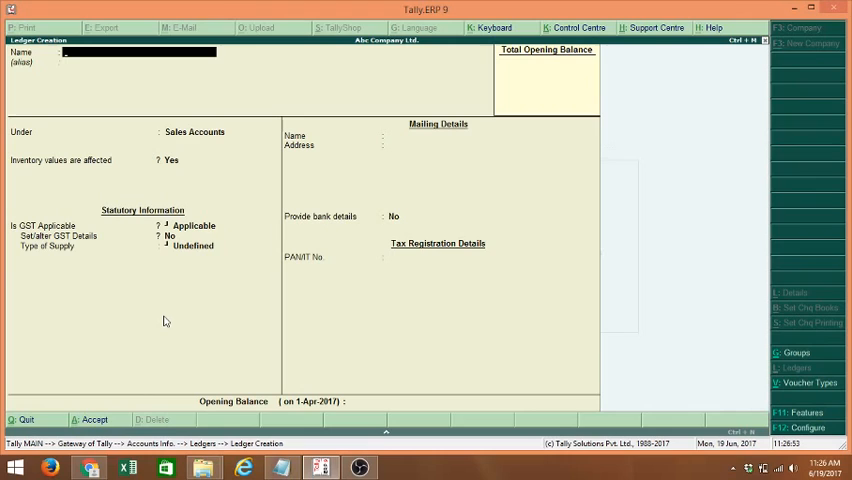
Create the SGST ledger under Duties & Taxes with duty type GST and tax type State Tax.
{"action": "type", "text": "SGST"}
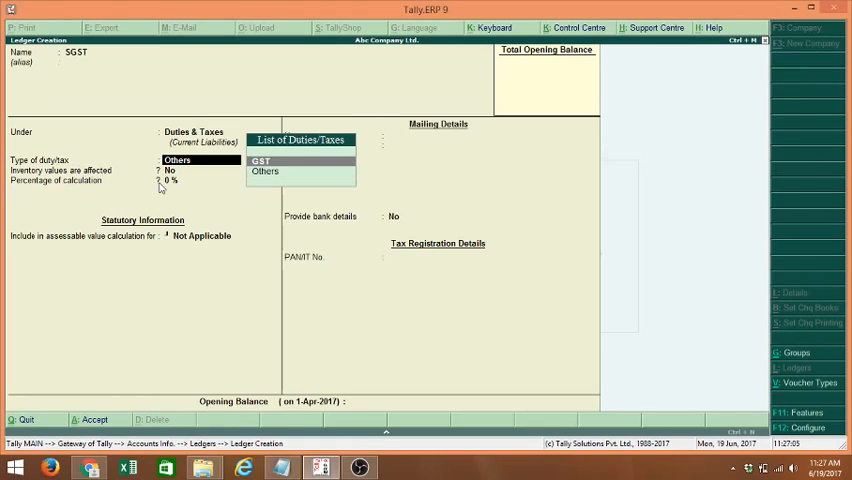
{"action": "left_click", "coordinate": [261, 160]}
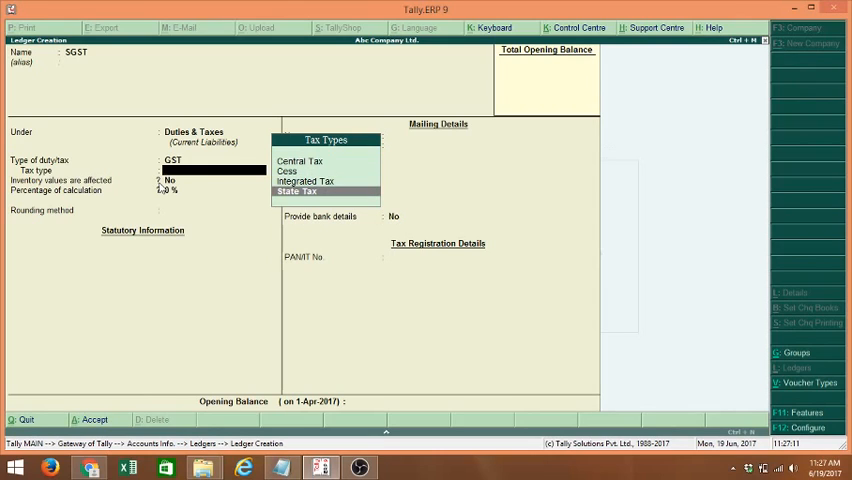
{"action": "left_click", "coordinate": [296, 191]}
{"action": "type", "text": "C"}
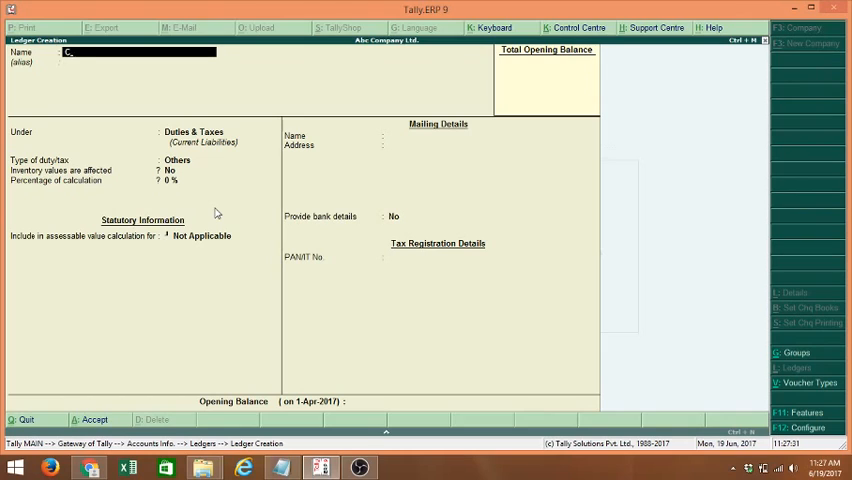
Save a CGST ledger with duty type GST, tax type Central Tax, then exit to Gateway.
{"action": "type", "text": "GST"}
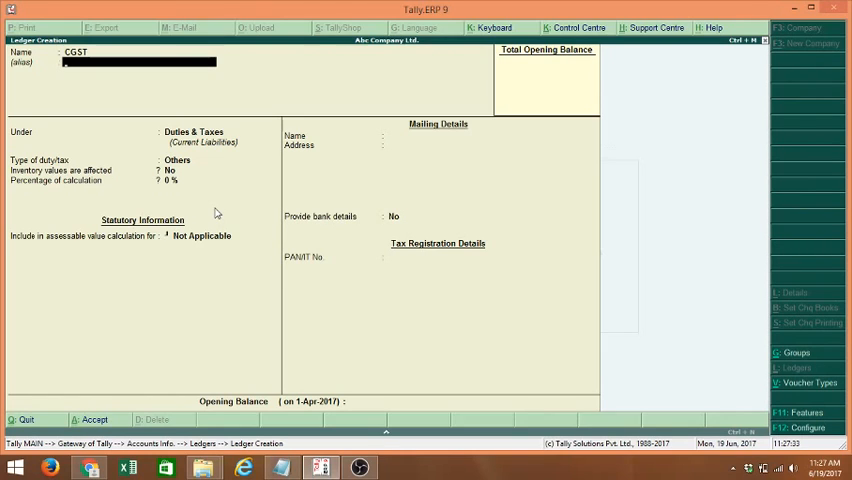
{"action": "left_click", "coordinate": [178, 159]}
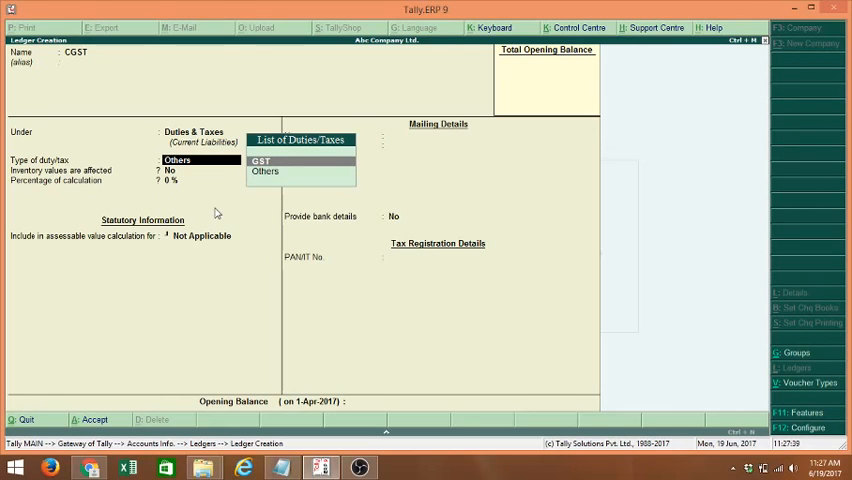
{"action": "left_click", "coordinate": [261, 160]}
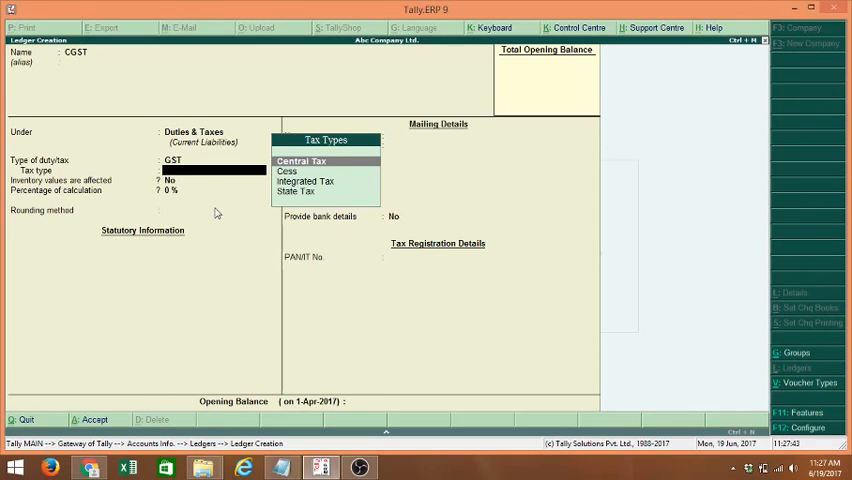
{"action": "left_click", "coordinate": [302, 161]}
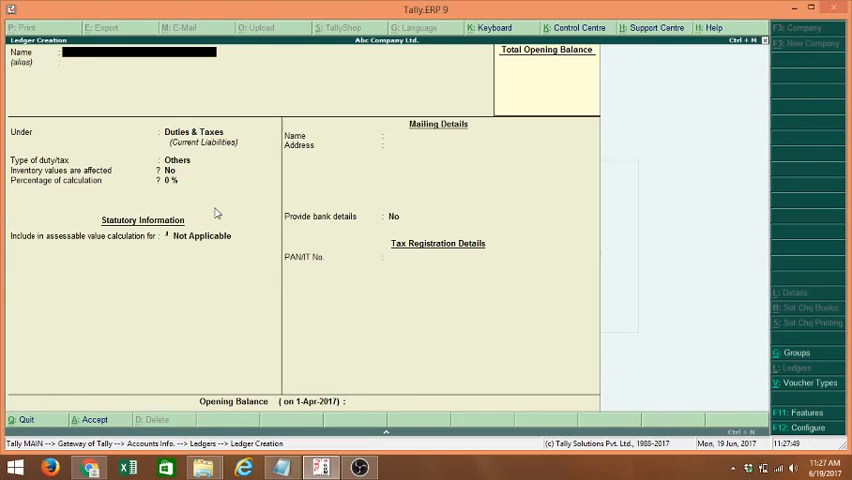
{"action": "key", "text": "Escape"}
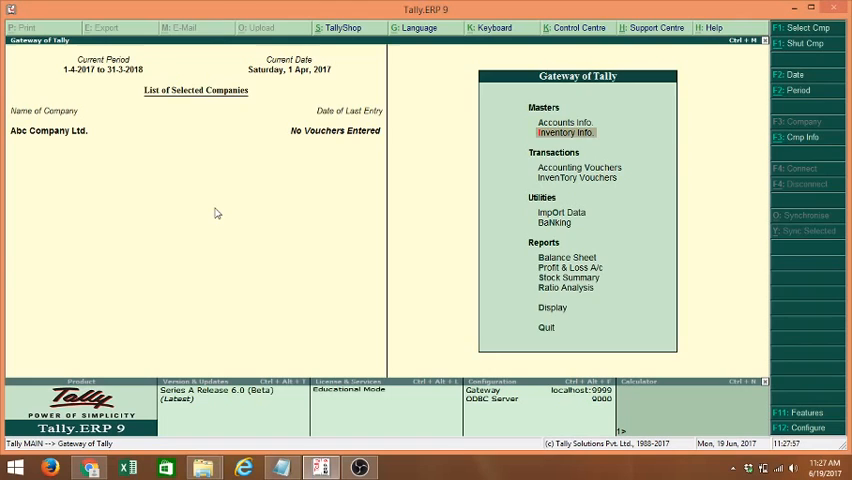
Start a new stock item named Bag under Primary.
{"action": "left_click", "coordinate": [566, 131]}
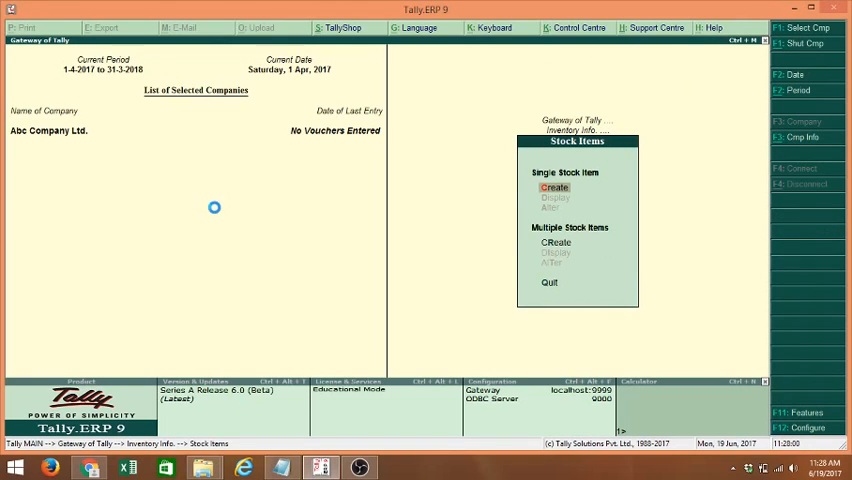
{"action": "left_click", "coordinate": [555, 187]}
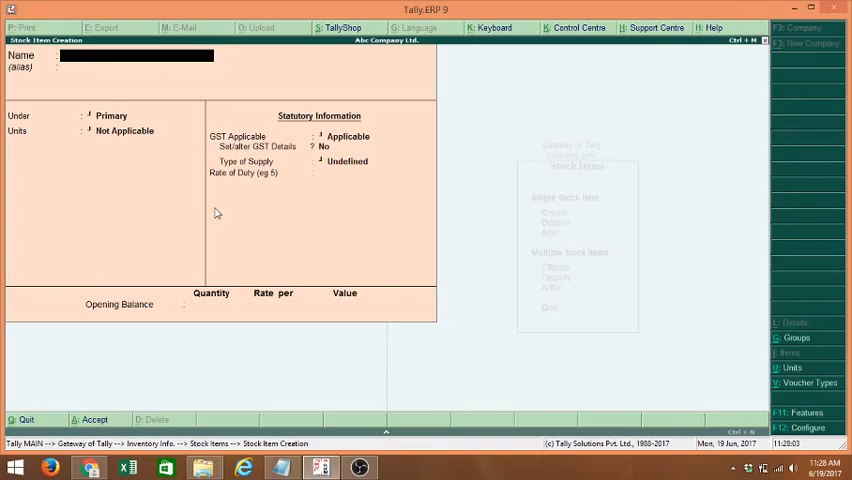
{"action": "type", "text": "Bag"}
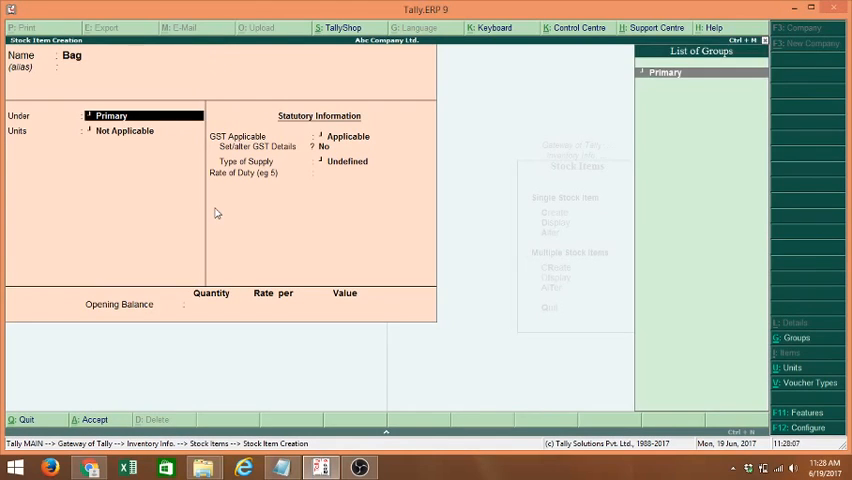
{"action": "left_click", "coordinate": [124, 131]}
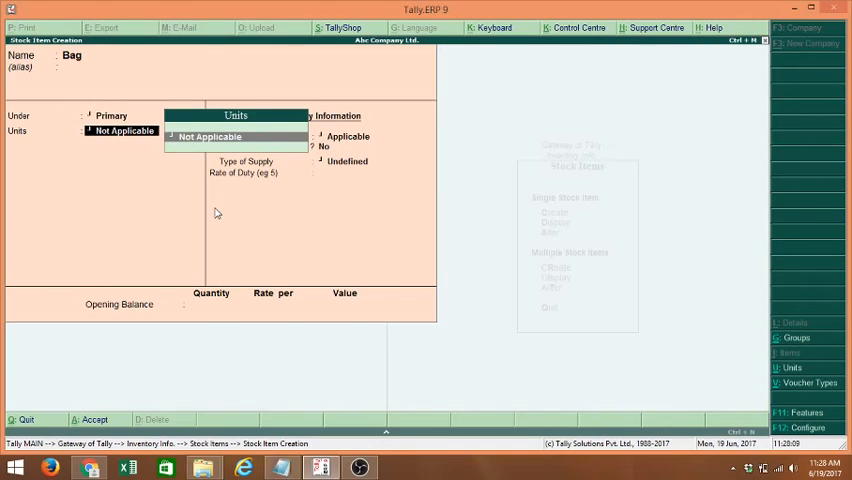
Give Bag the Nos unit with GST applicable, save it, and return to Gateway.
{"action": "left_click", "coordinate": [210, 136]}
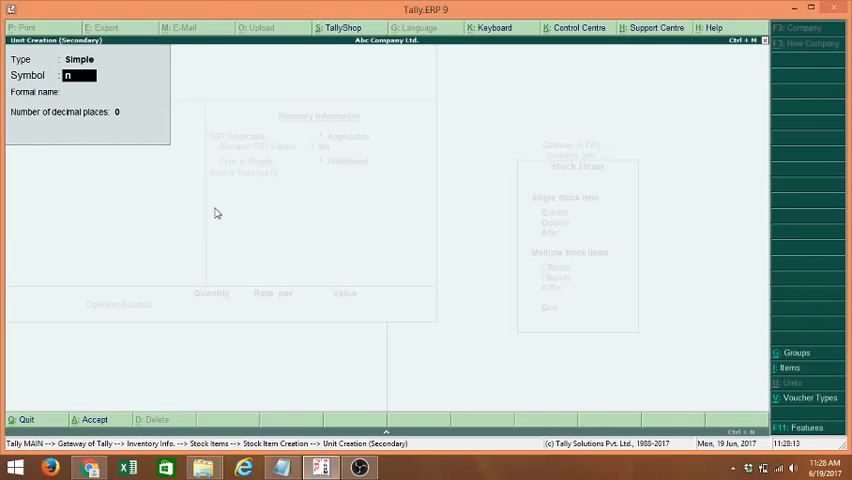
{"action": "type", "text": "o"}
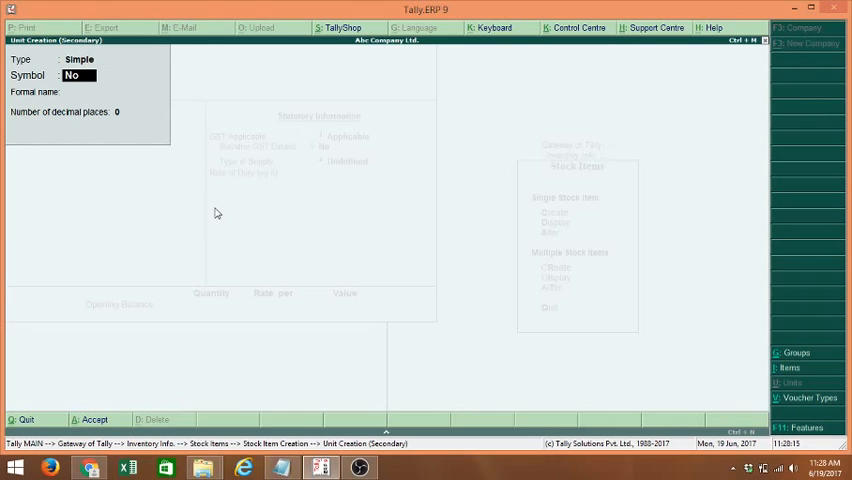
{"action": "type", "text": "able"}
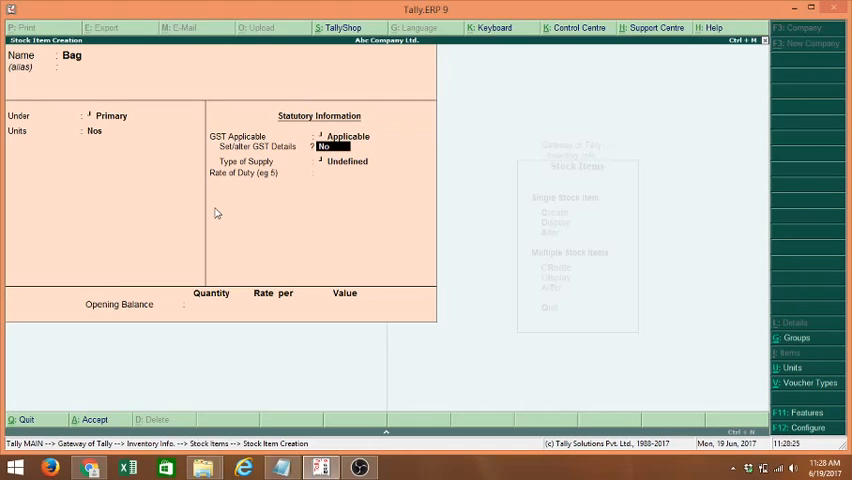
{"action": "left_click", "coordinate": [346, 161]}
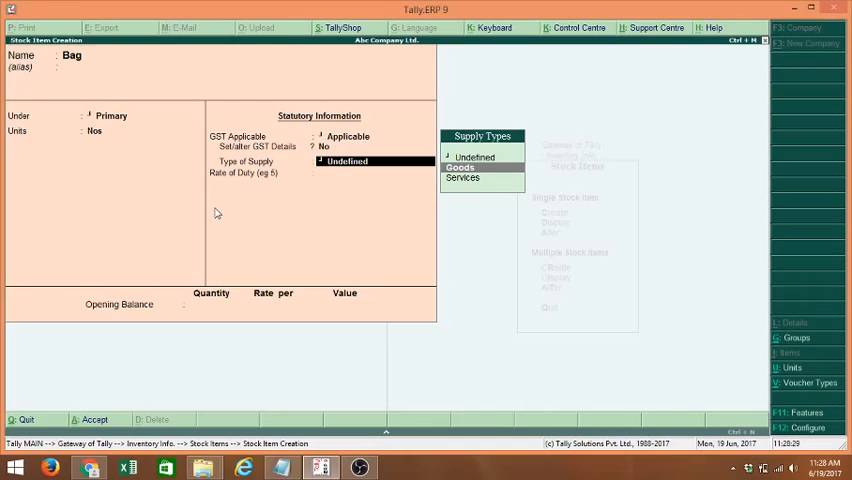
{"action": "left_click", "coordinate": [460, 167]}
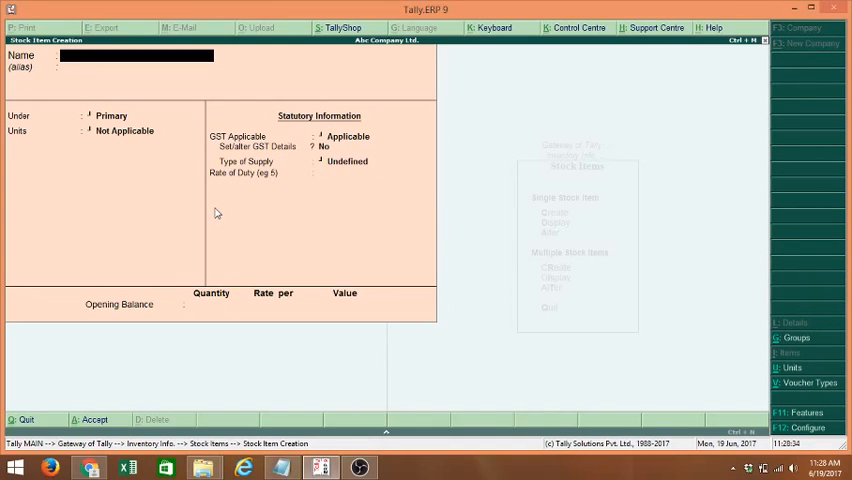
{"action": "key", "text": "Escape"}
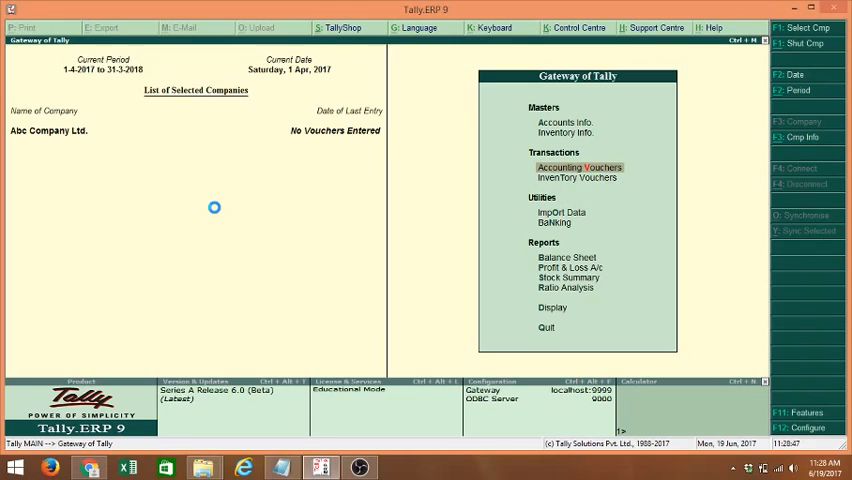
Open Sales voucher 0001 with party Buyer Karnataka and sales ledger Supply of Goods.
{"action": "left_click", "coordinate": [578, 167]}
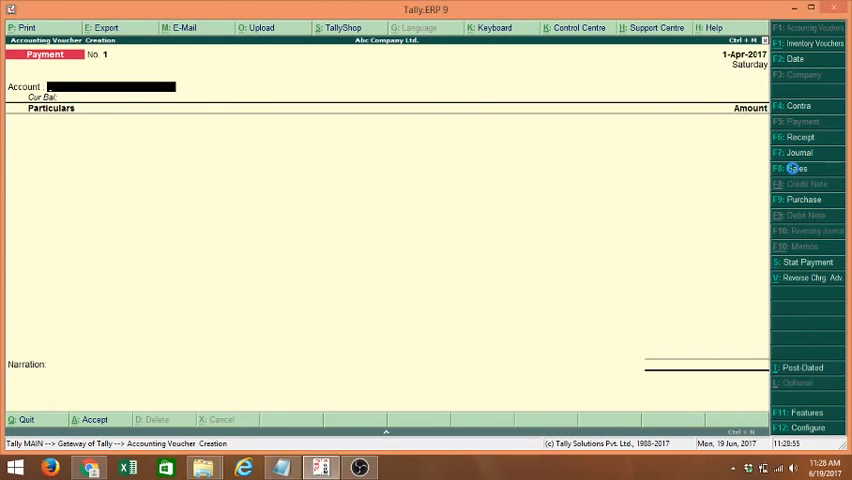
{"action": "left_click", "coordinate": [797, 168]}
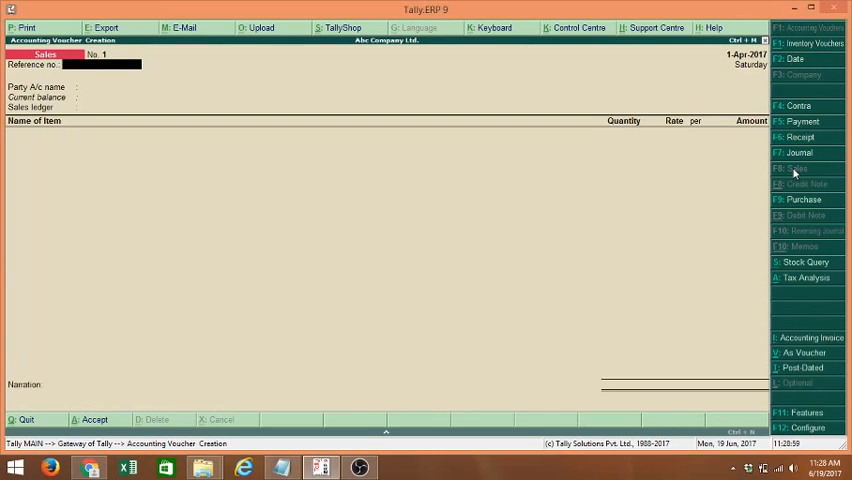
{"action": "left_click", "coordinate": [140, 86]}
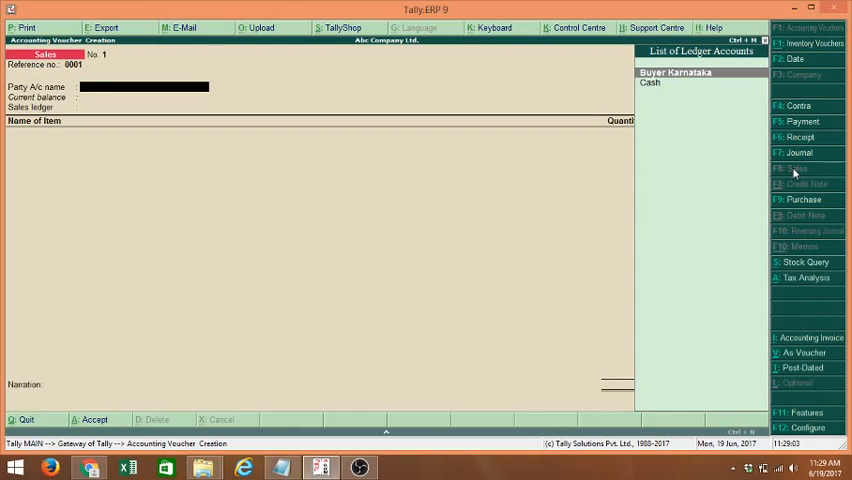
{"action": "left_click", "coordinate": [674, 72]}
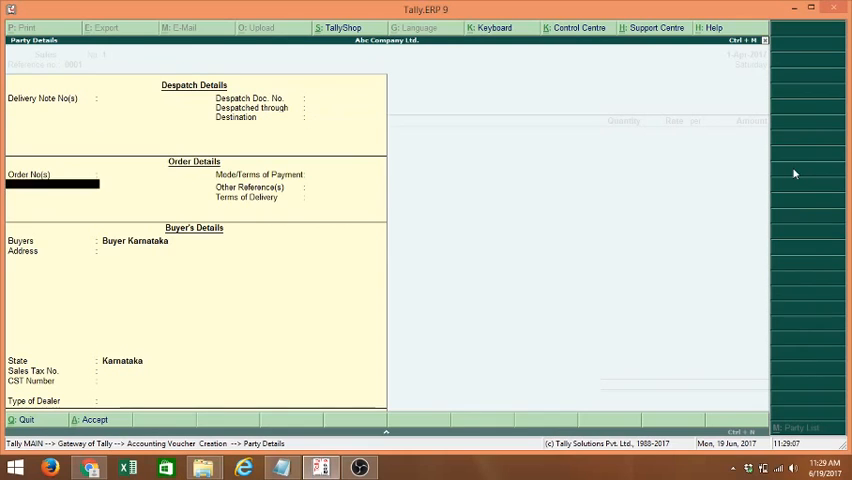
{"action": "left_click", "coordinate": [160, 400]}
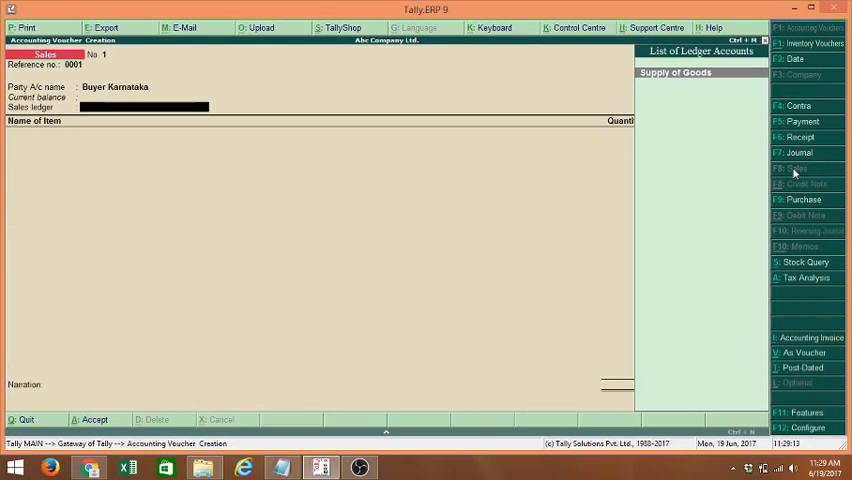
{"action": "left_click", "coordinate": [675, 72]}
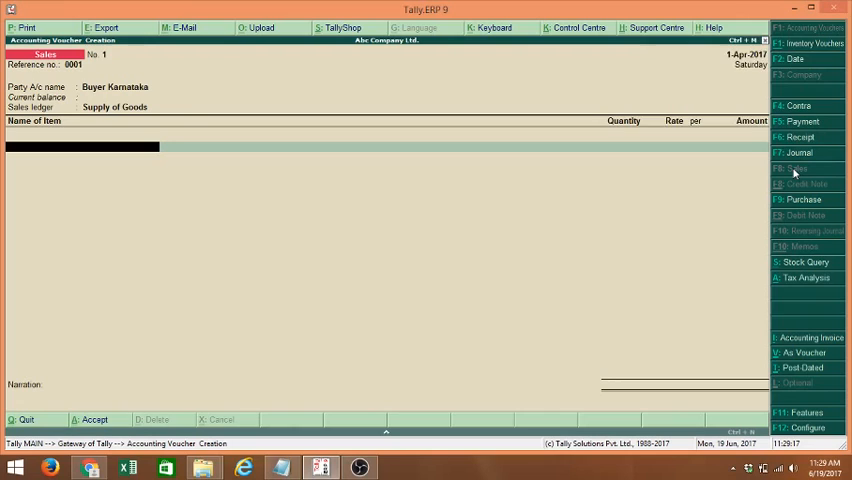
Add the Bag item line with quantity 10 Nos at rate 500.
{"action": "left_click", "coordinate": [80, 146]}
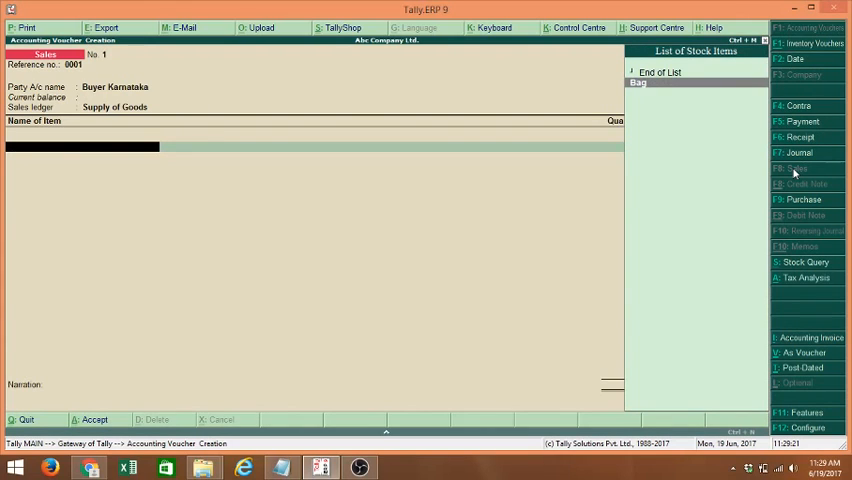
{"action": "left_click", "coordinate": [638, 82]}
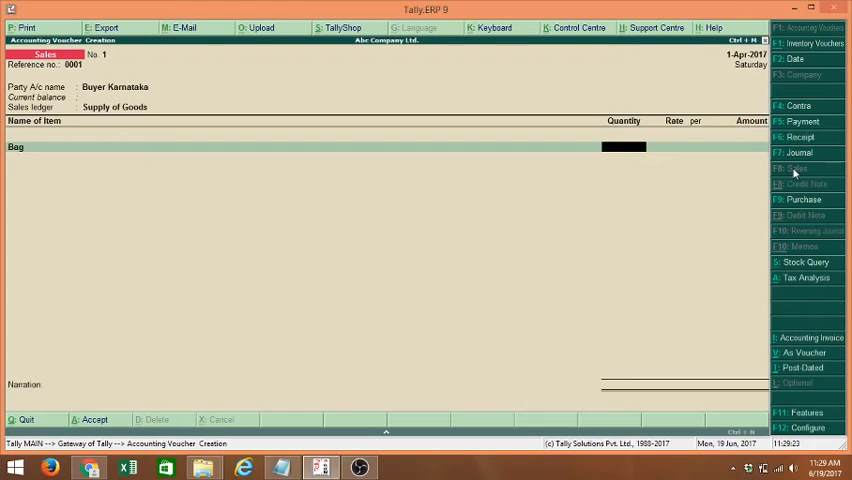
{"action": "type", "text": "1"}
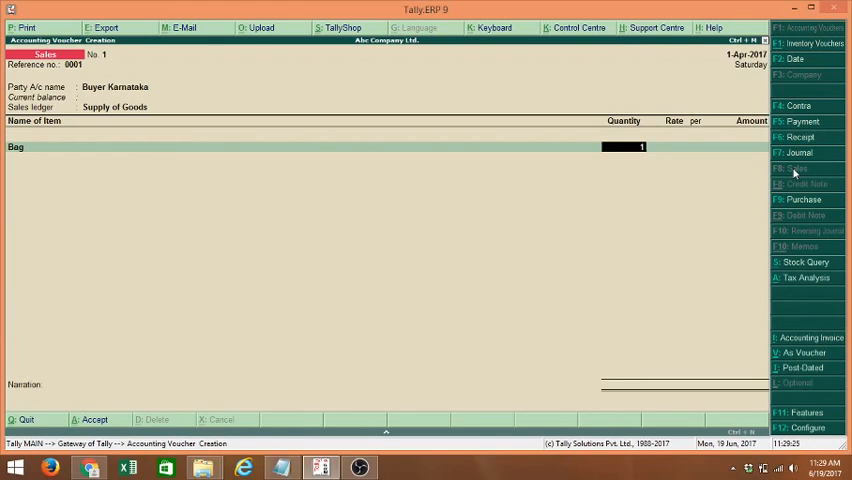
{"action": "type", "text": "10 Nos"}
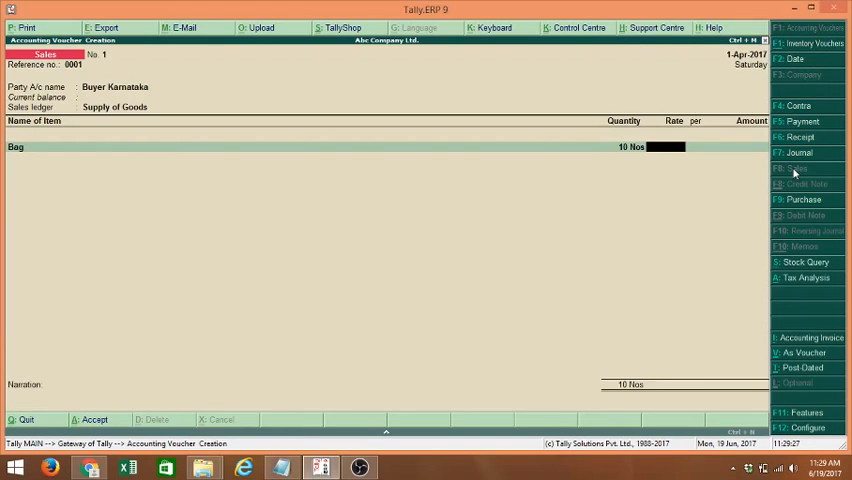
{"action": "type", "text": "500"}
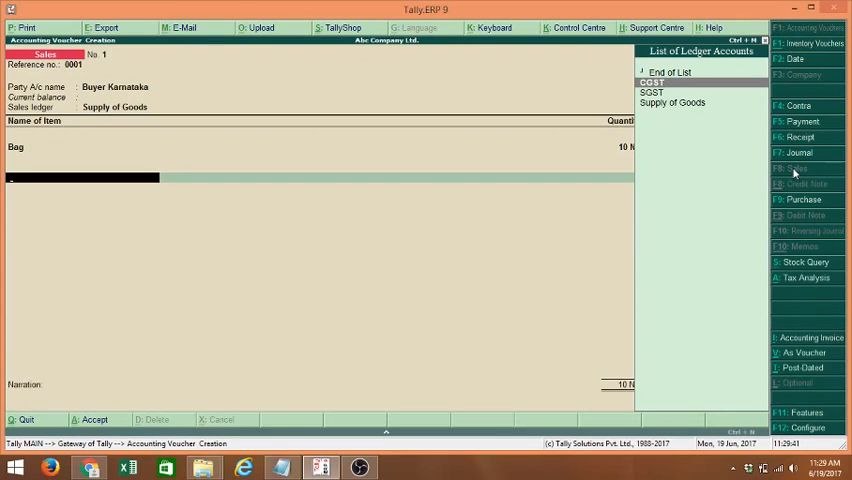
Select CGST from the ledger list as the tax line below Bag.
{"action": "left_click", "coordinate": [652, 92]}
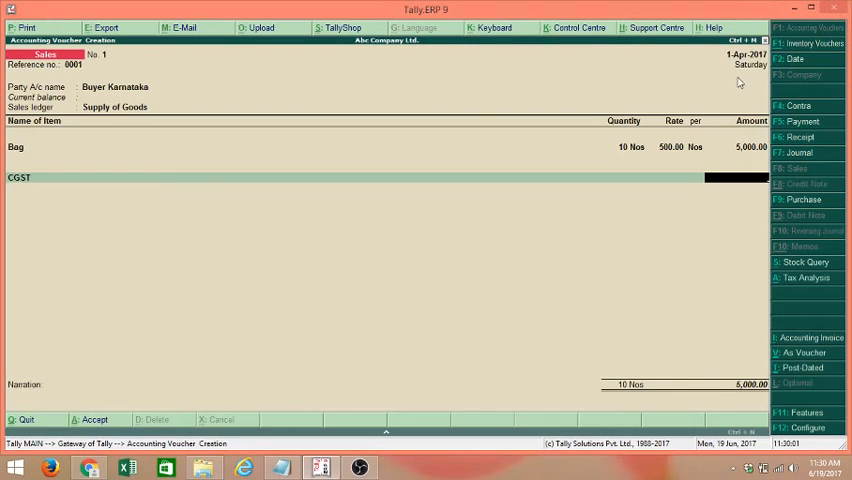
{"action": "mouse_move", "coordinate": [722, 65]}
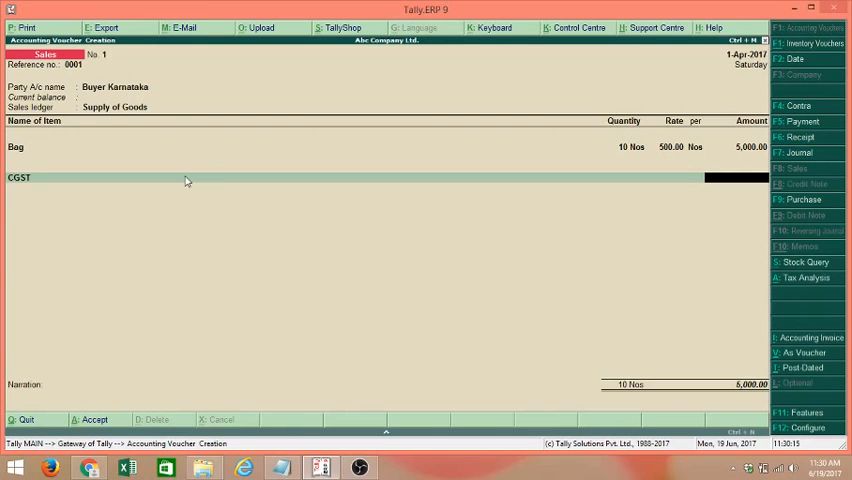
{"action": "mouse_move", "coordinate": [697, 196]}
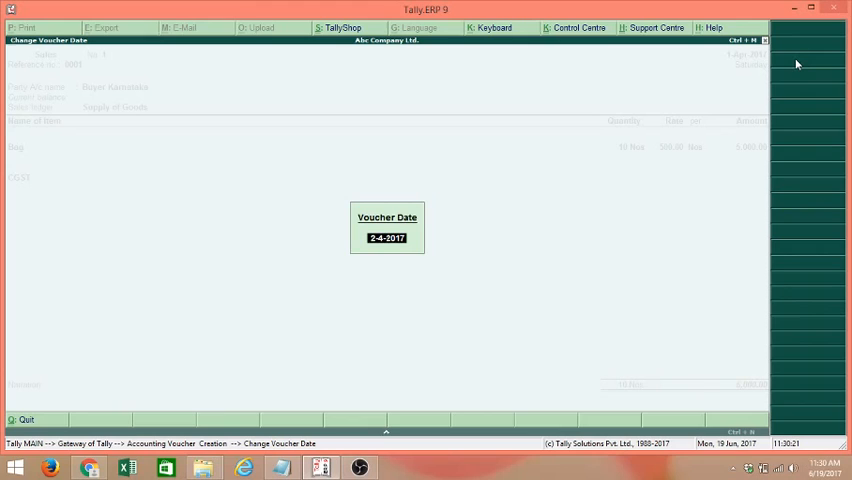
Date the voucher 1-7-2017, add SGST after CGST at 450 each, and accept.
{"action": "type", "text": "1-7-"}
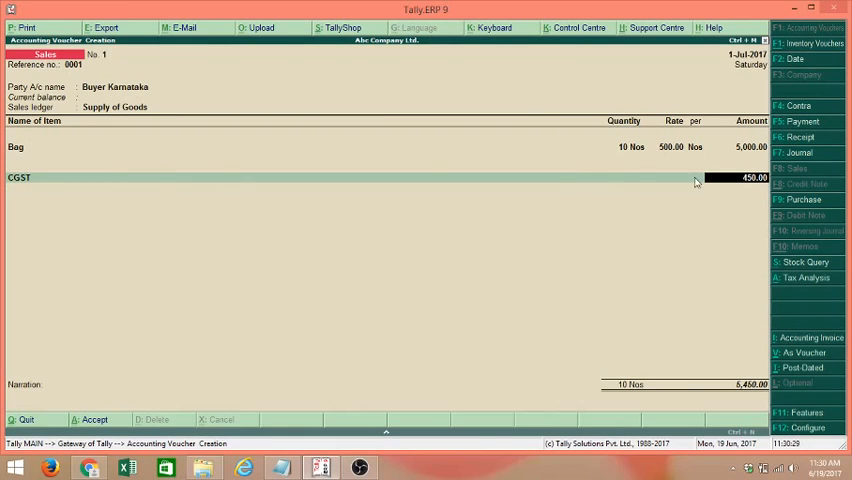
{"action": "mouse_move", "coordinate": [760, 187]}
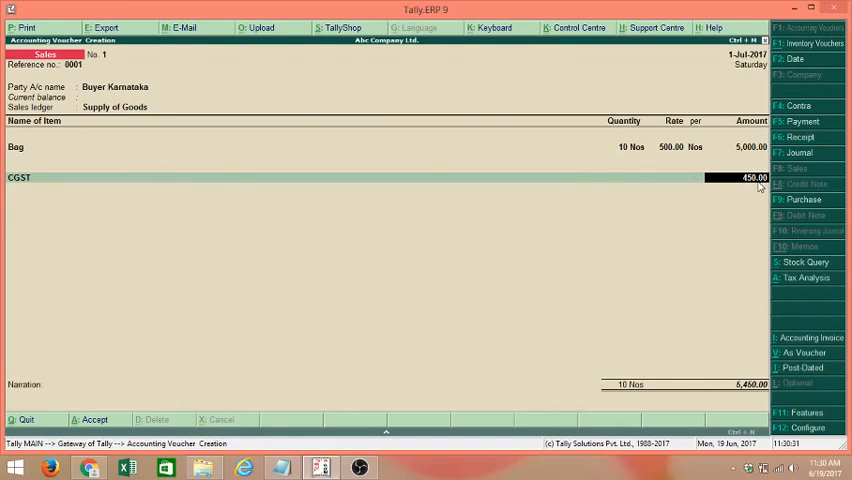
{"action": "left_click", "coordinate": [80, 177]}
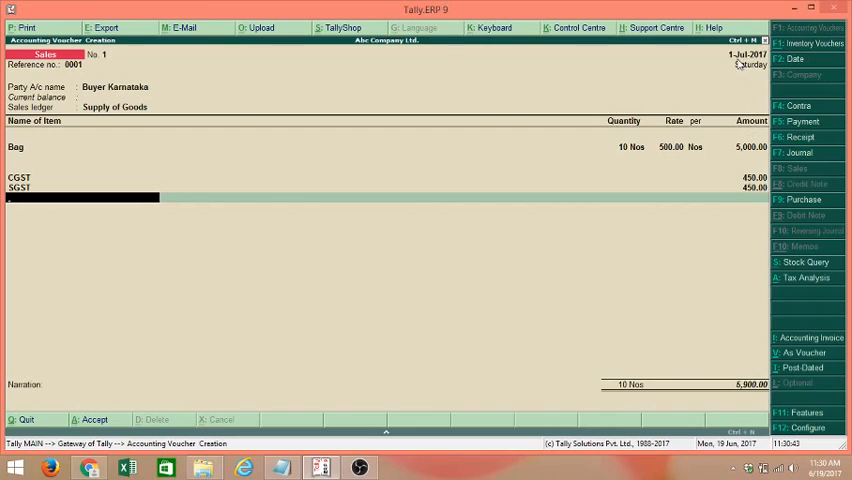
{"action": "mouse_move", "coordinate": [745, 208]}
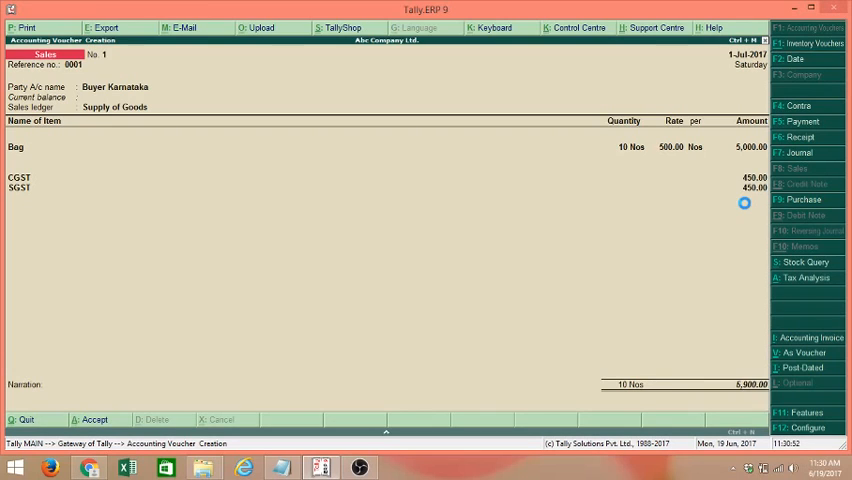
{"action": "left_click", "coordinate": [94, 419]}
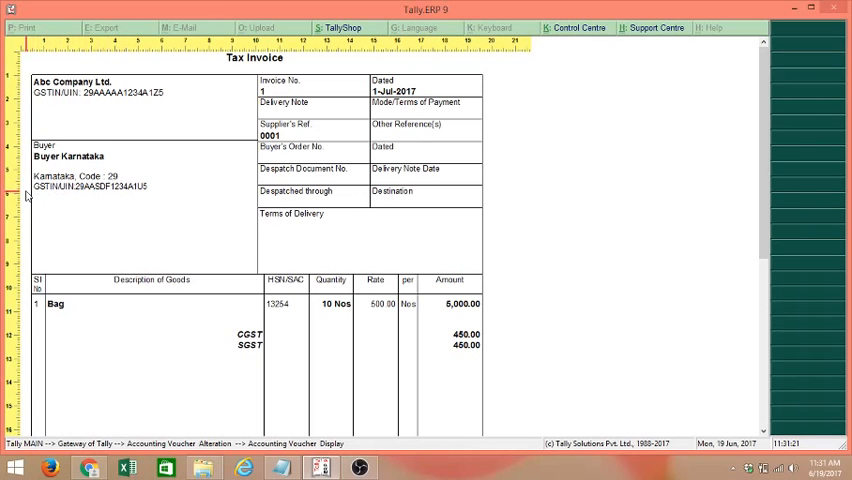
{"action": "mouse_move", "coordinate": [743, 156]}
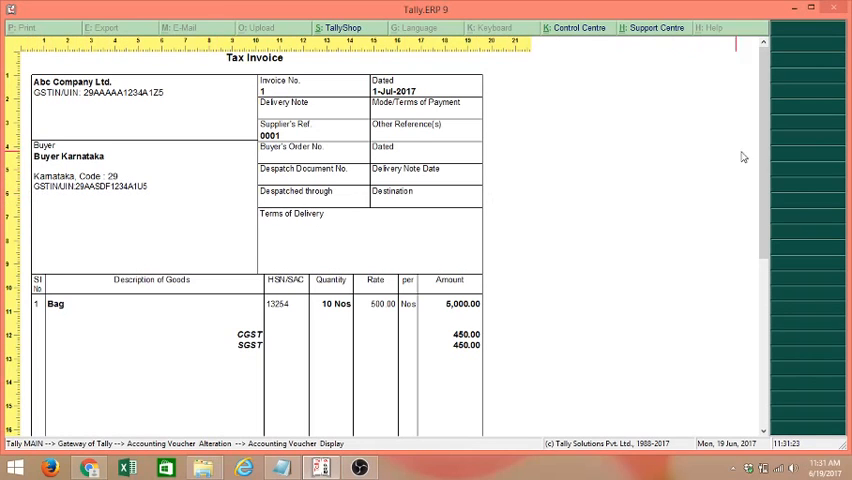
Scroll the Tax Invoice preview down to the ₹5,900 total and HSN tax summary.
{"action": "scroll", "scroll_direction": "down", "scroll_amount": 3}
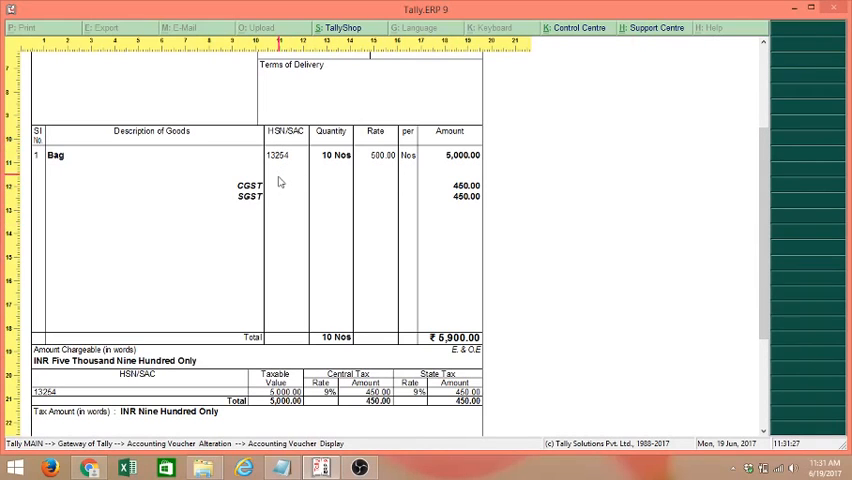
{"action": "mouse_move", "coordinate": [230, 200]}
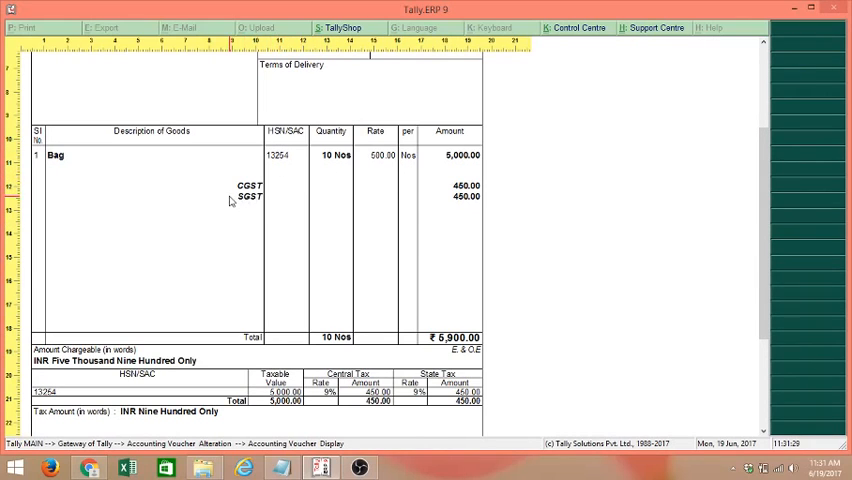
{"action": "mouse_move", "coordinate": [697, 192]}
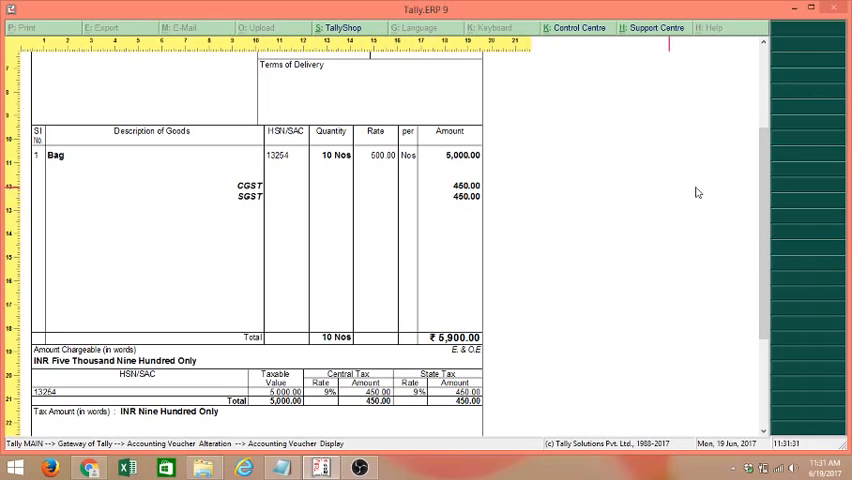
{"action": "scroll", "scroll_direction": "down", "scroll_amount": 3}
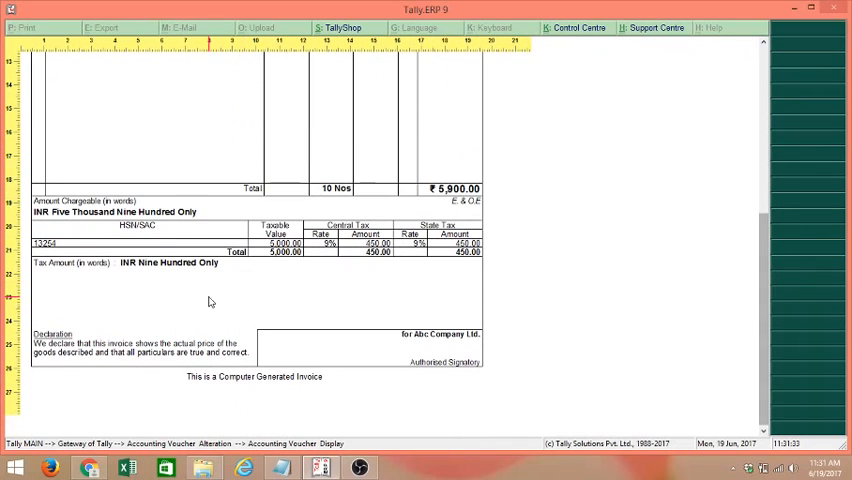